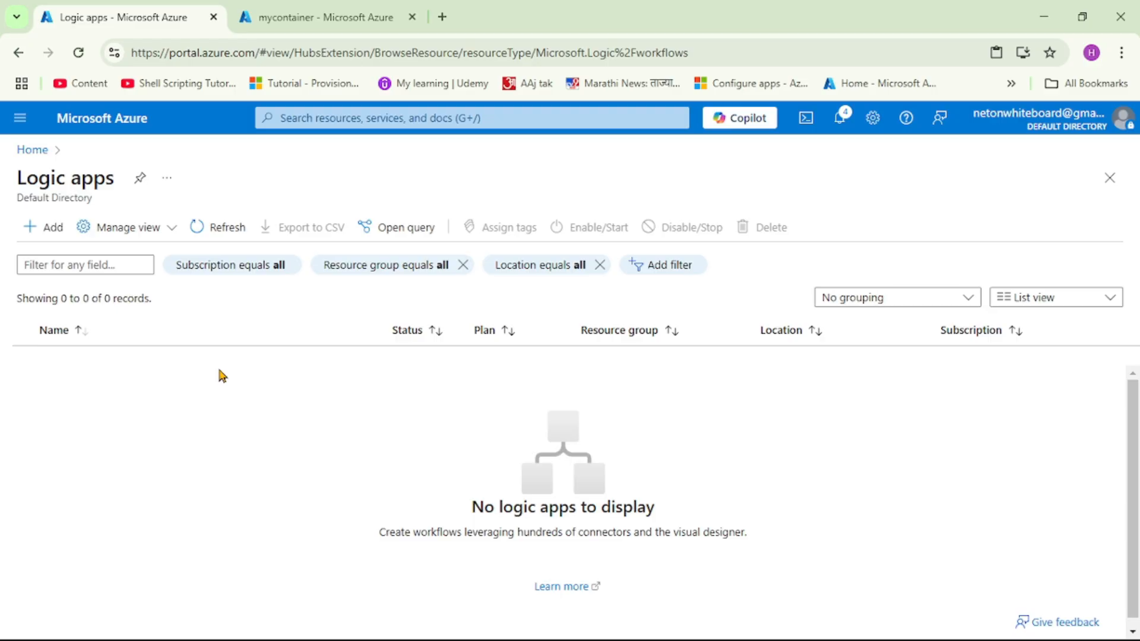
{"action": "mouse_move", "coordinate": [263, 388]}
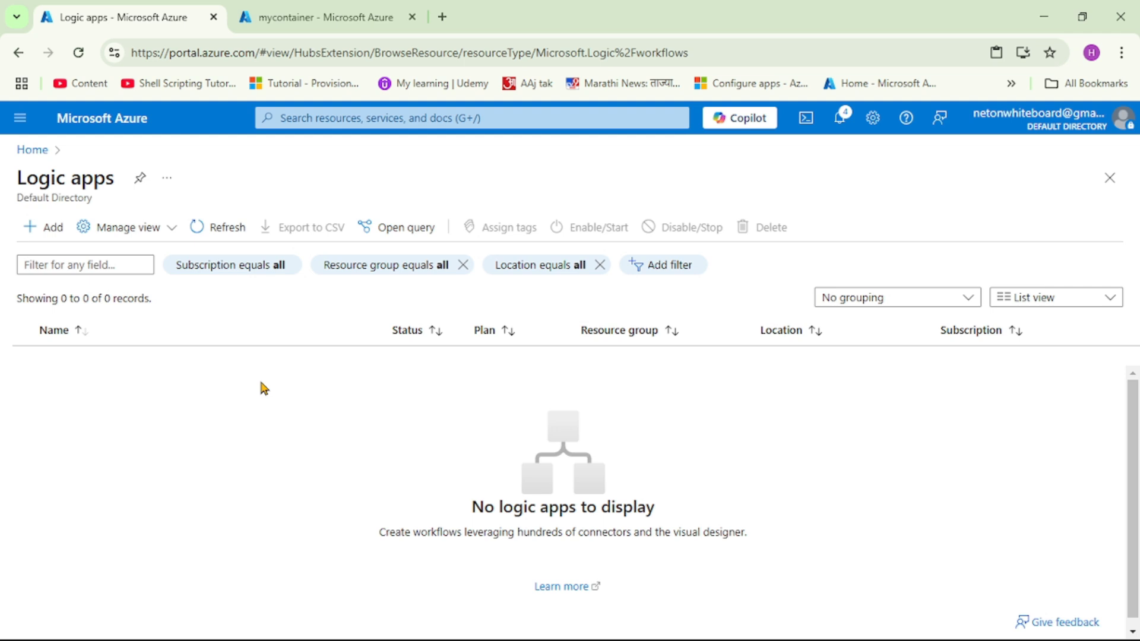
{"action": "mouse_move", "coordinate": [102, 262]}
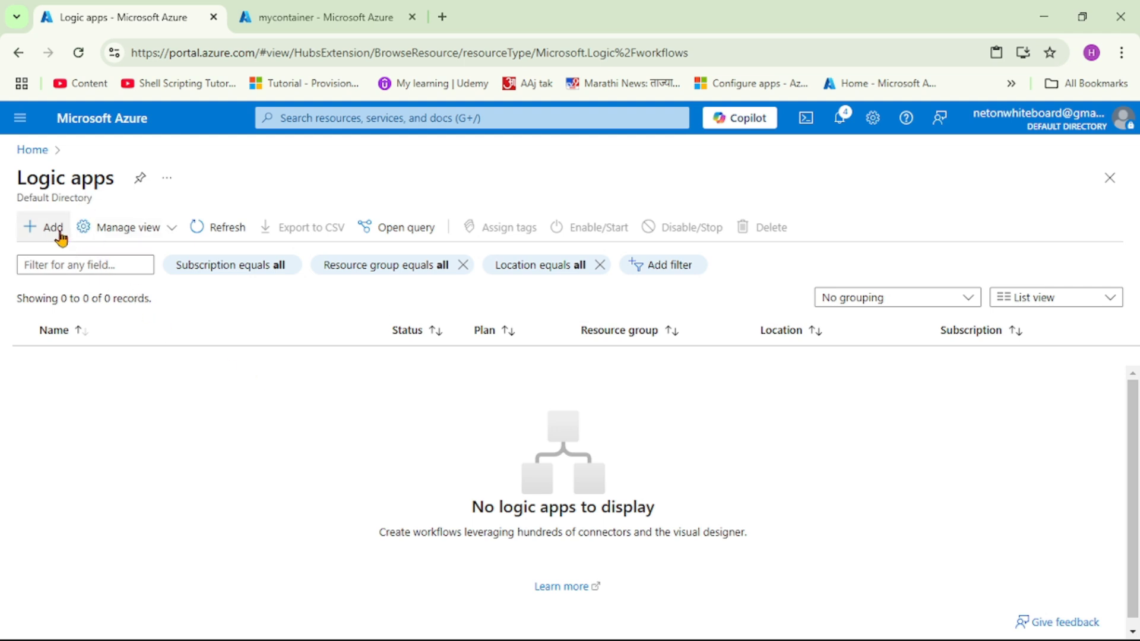
Start a new logic app with the multi-tenant Consumption hosting plan
{"action": "left_click", "coordinate": [43, 226]}
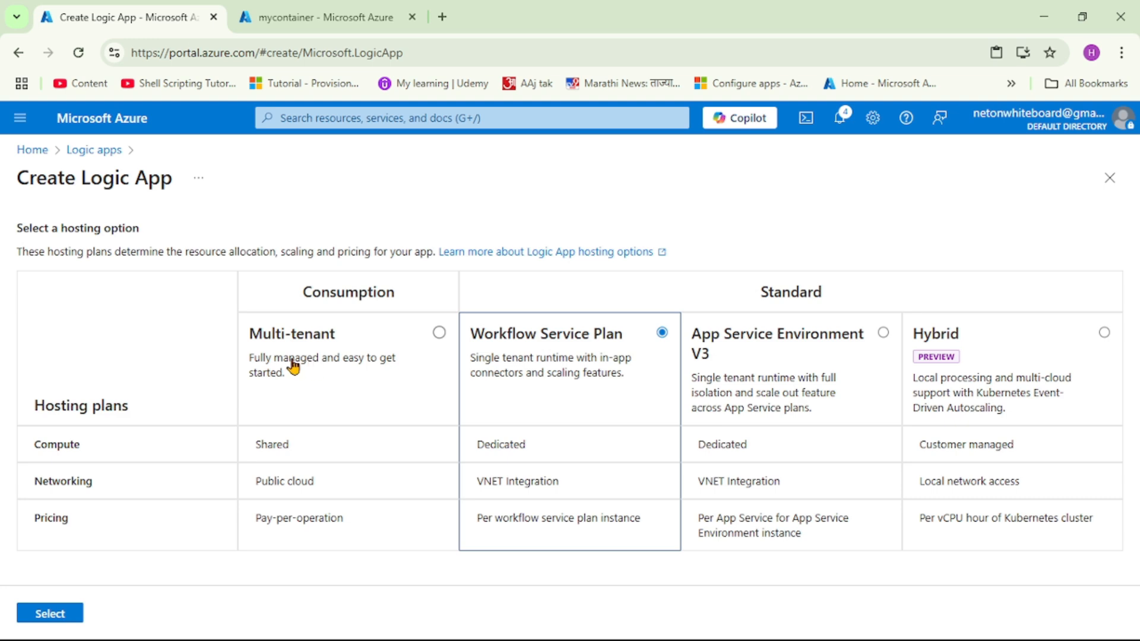
{"action": "left_click", "coordinate": [438, 332]}
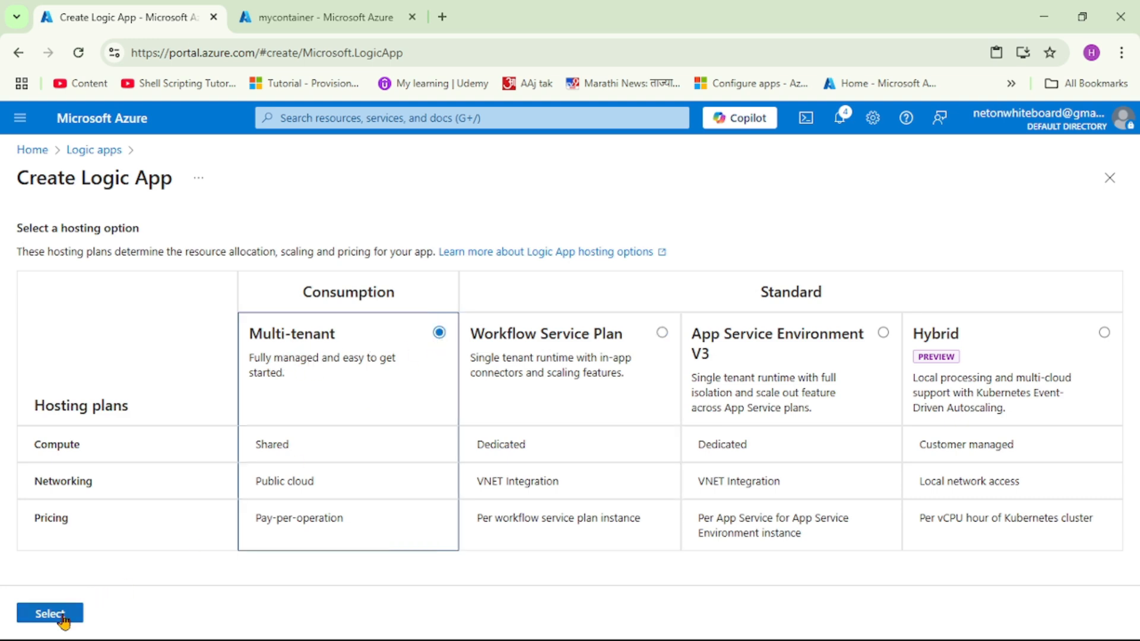
{"action": "left_click", "coordinate": [49, 612]}
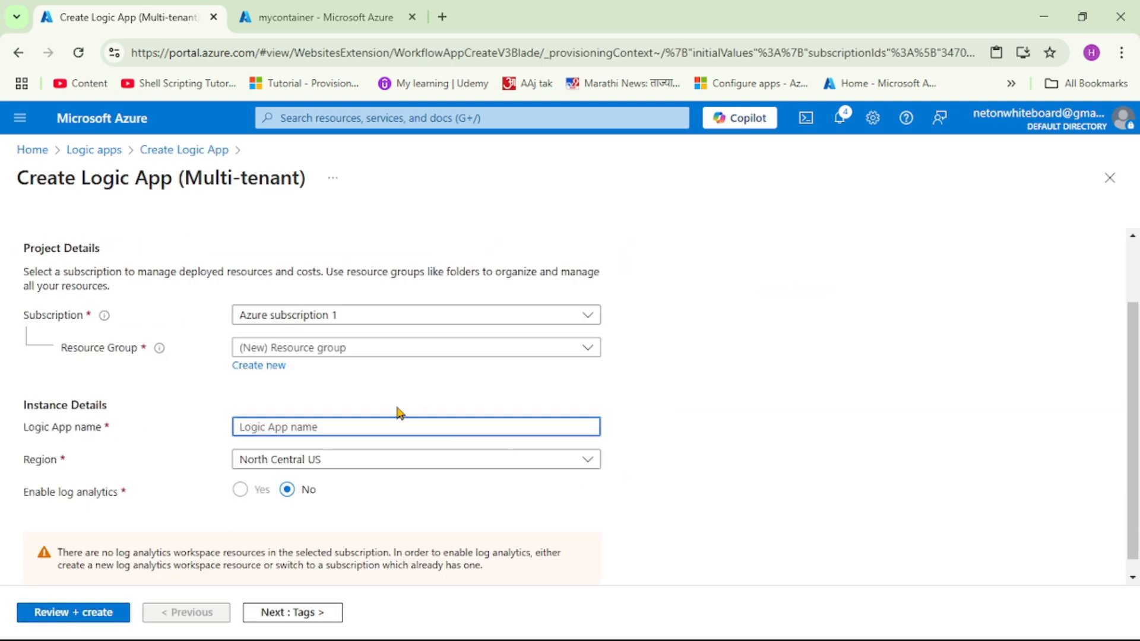
Place it in resource group rg-demo, name it logic-app-compose-action, then review and create
{"action": "left_click", "coordinate": [415, 346]}
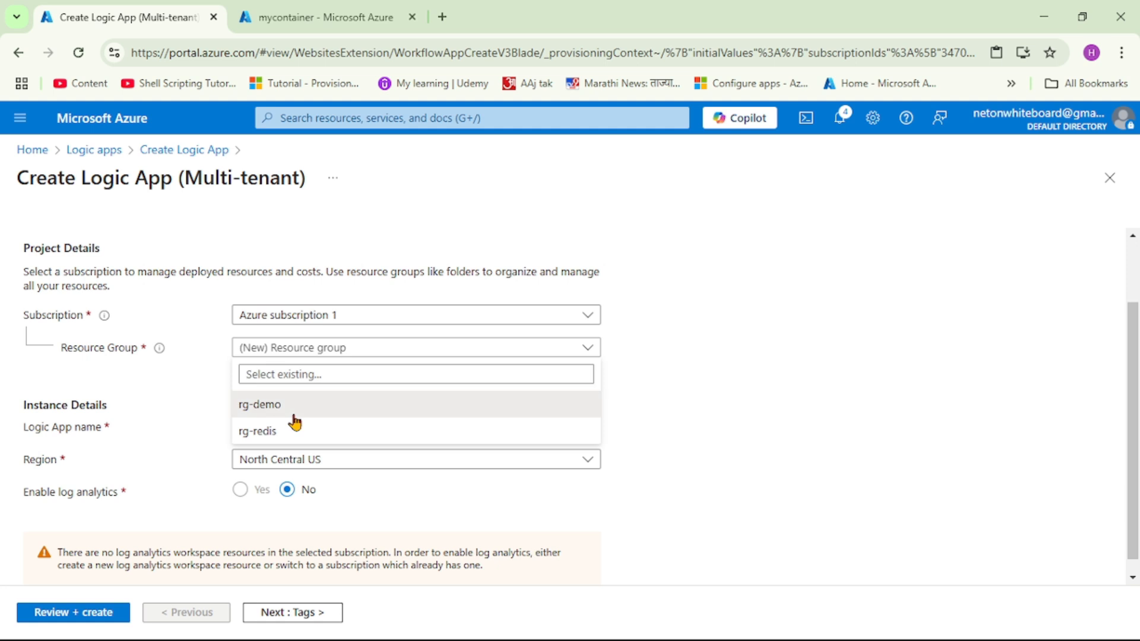
{"action": "left_click", "coordinate": [259, 404]}
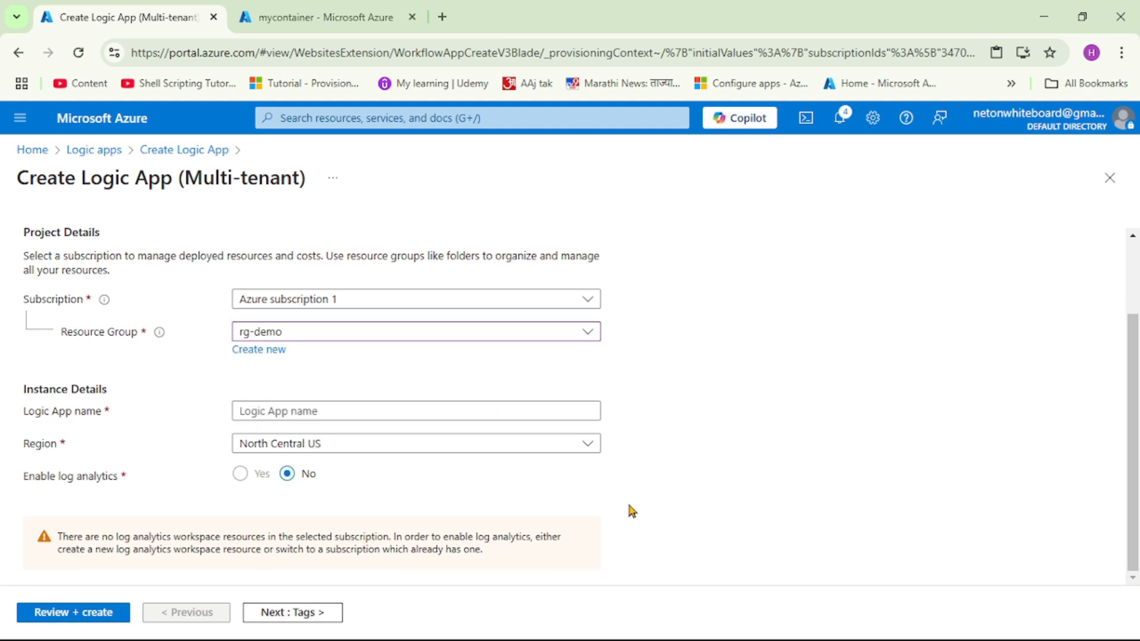
{"action": "left_click", "coordinate": [415, 410]}
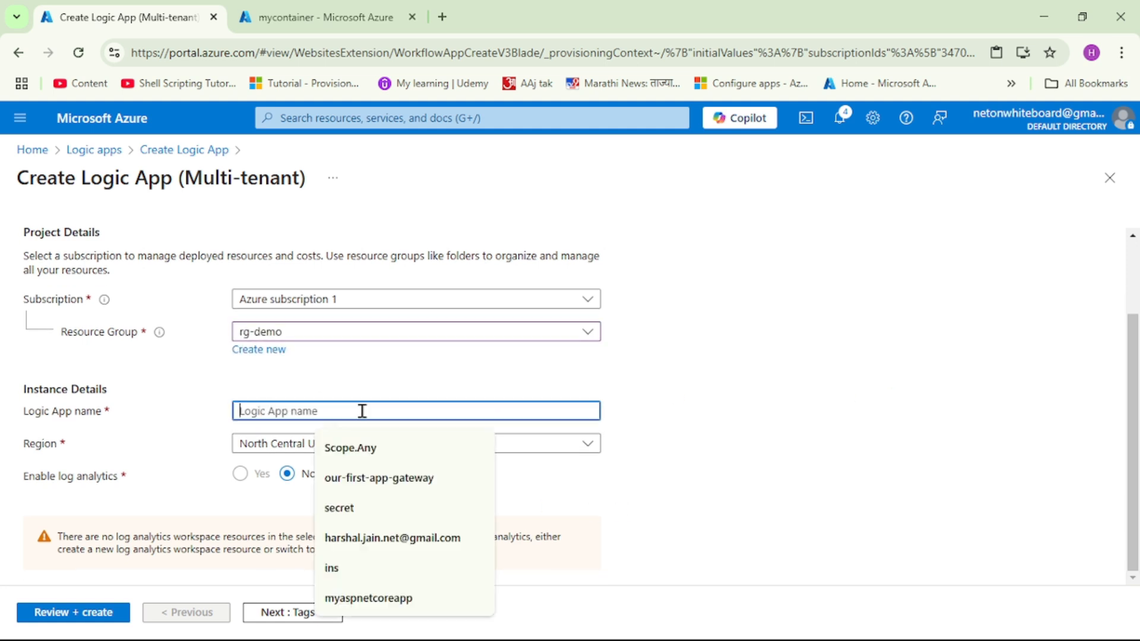
{"action": "type", "text": "logic-app-compose-action"}
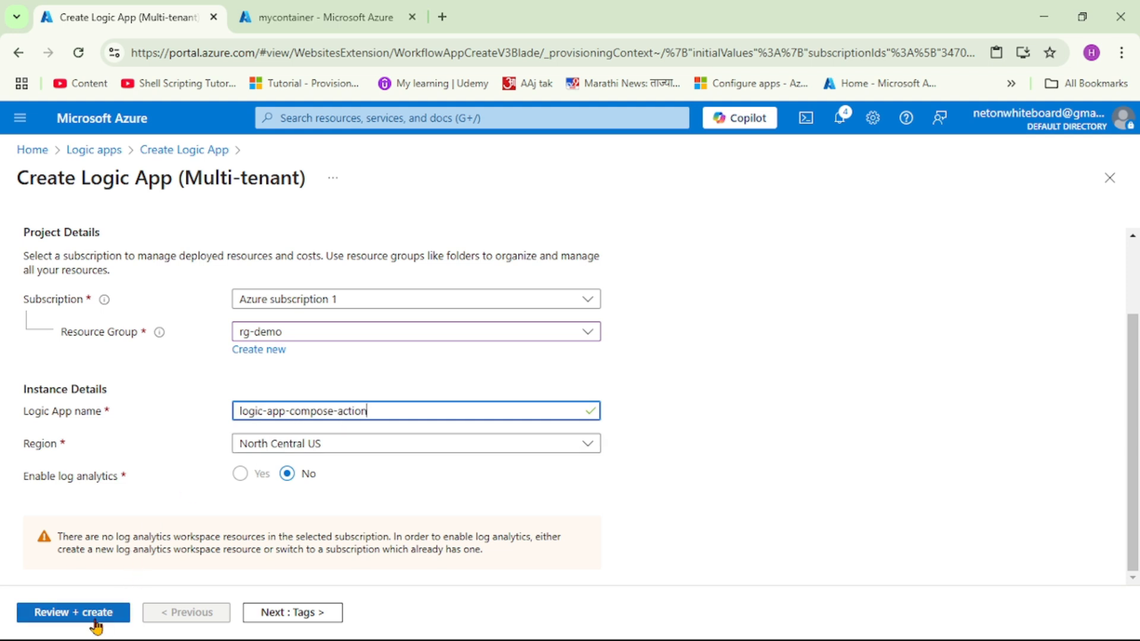
{"action": "left_click", "coordinate": [73, 612]}
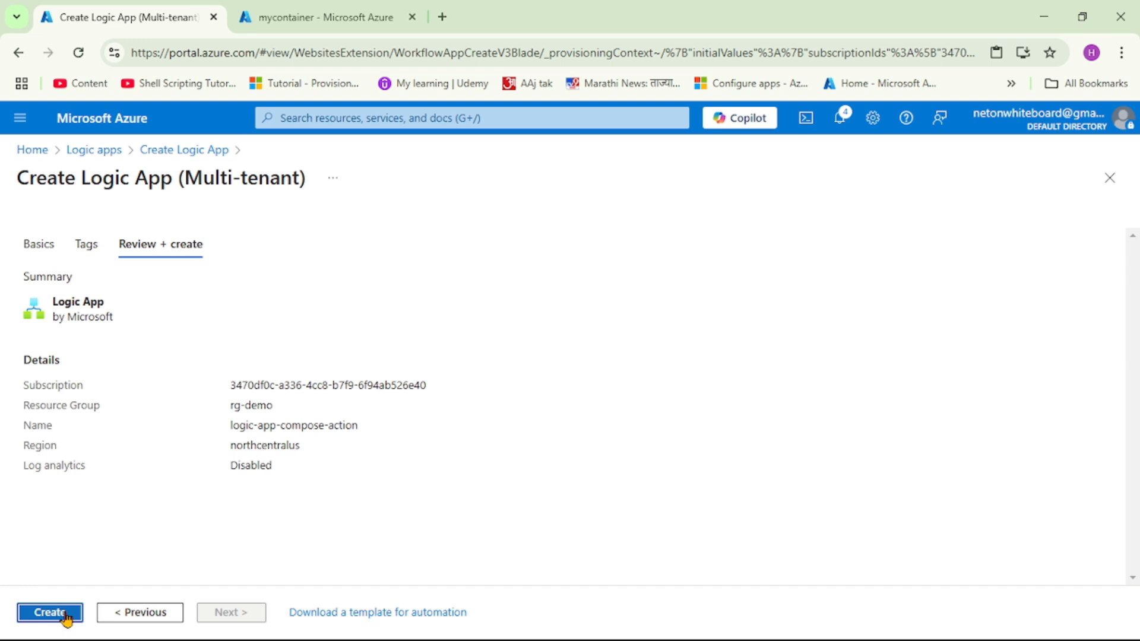
{"action": "left_click", "coordinate": [49, 612]}
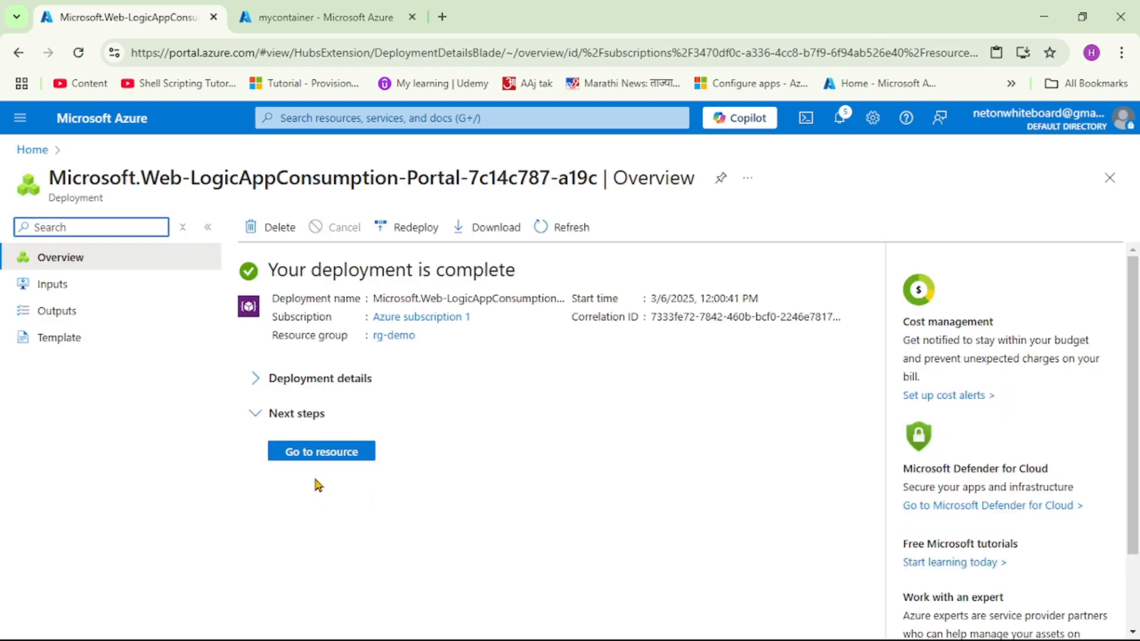
Go to the deployed logic-app-compose-action resource and open its workflow designer
{"action": "left_click", "coordinate": [321, 450]}
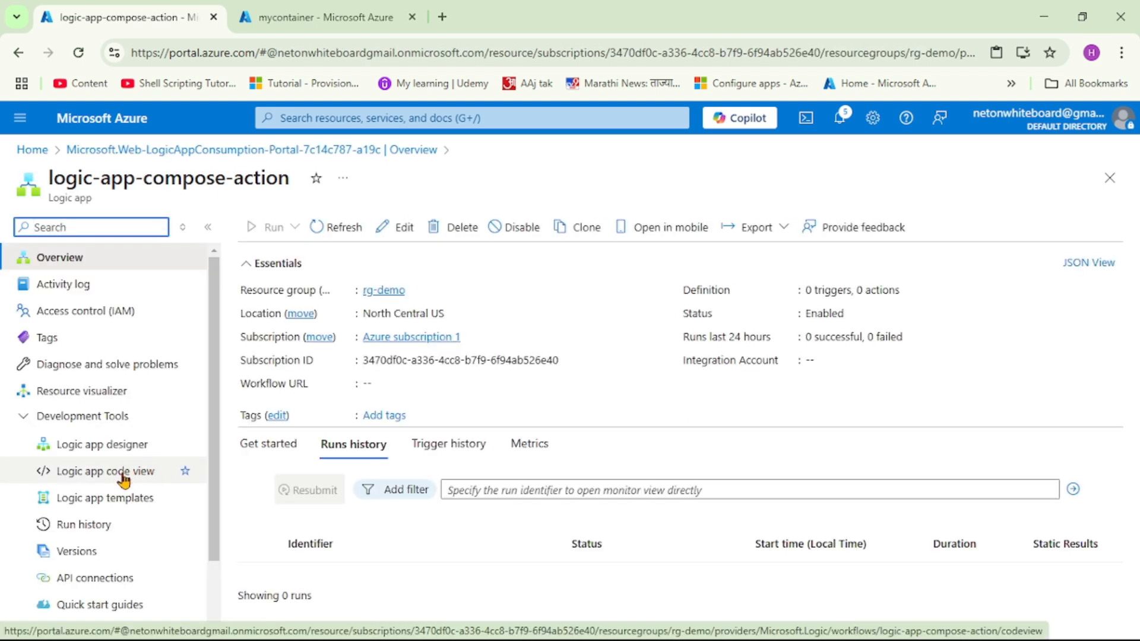
{"action": "left_click", "coordinate": [103, 444]}
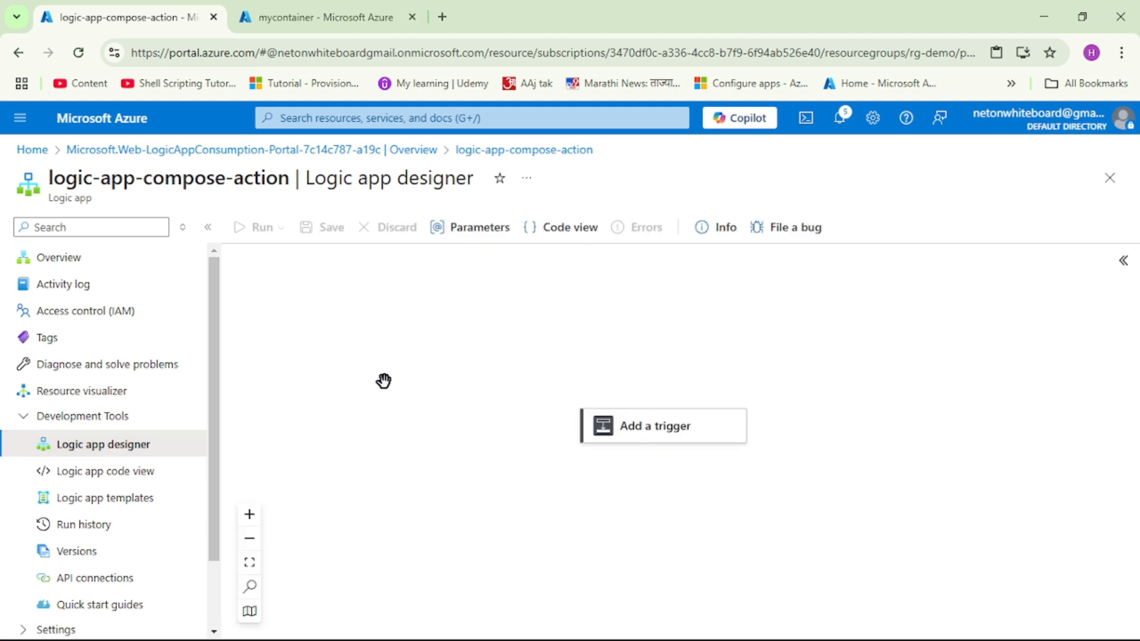
{"action": "mouse_move", "coordinate": [667, 491]}
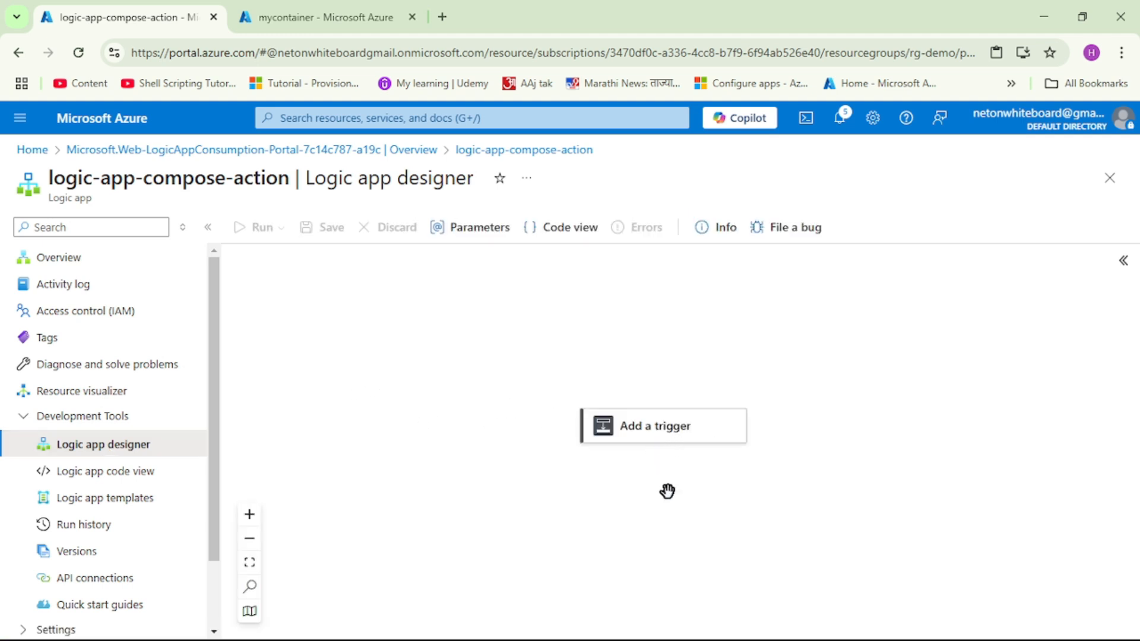
{"action": "mouse_move", "coordinate": [668, 436]}
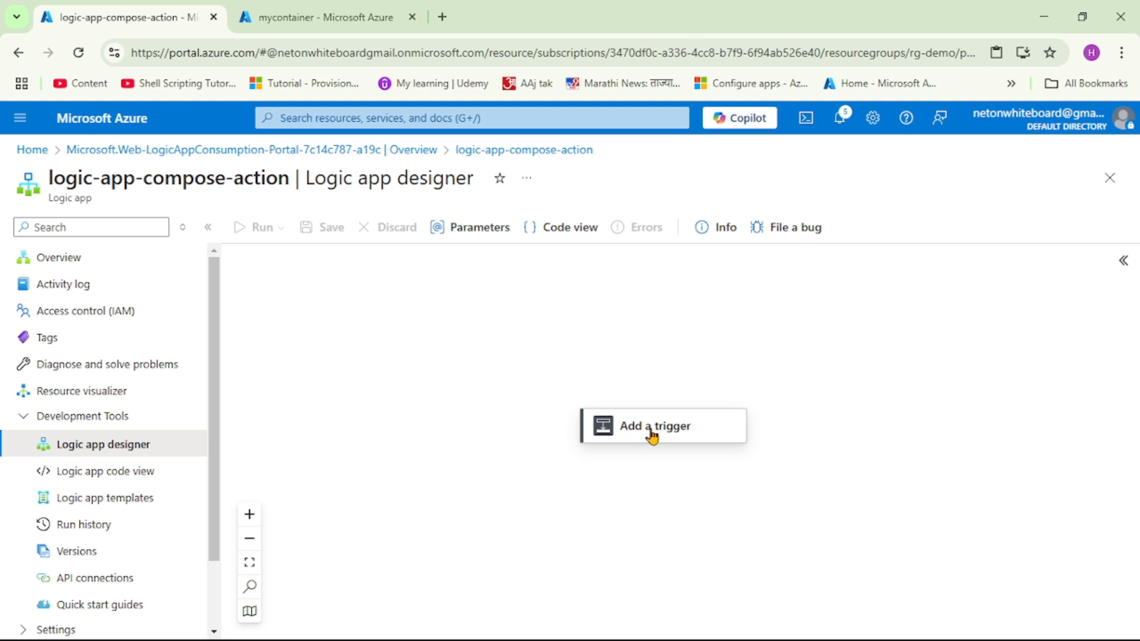
Add the Schedule Recurrence trigger as the workflow's first step
{"action": "left_click", "coordinate": [654, 425]}
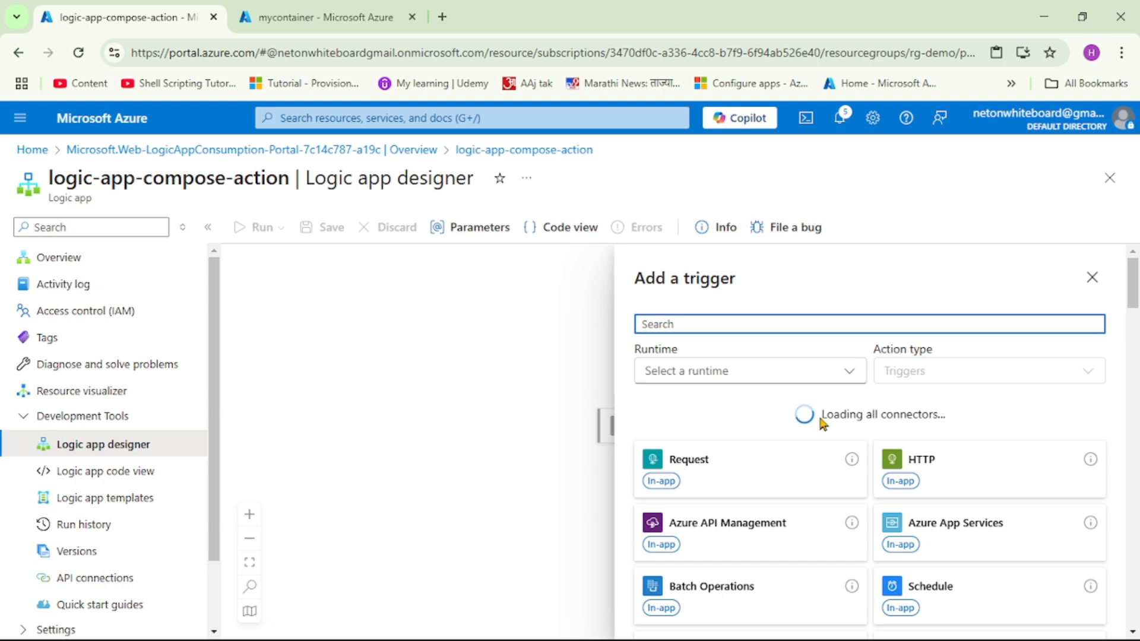
{"action": "type", "text": "req"}
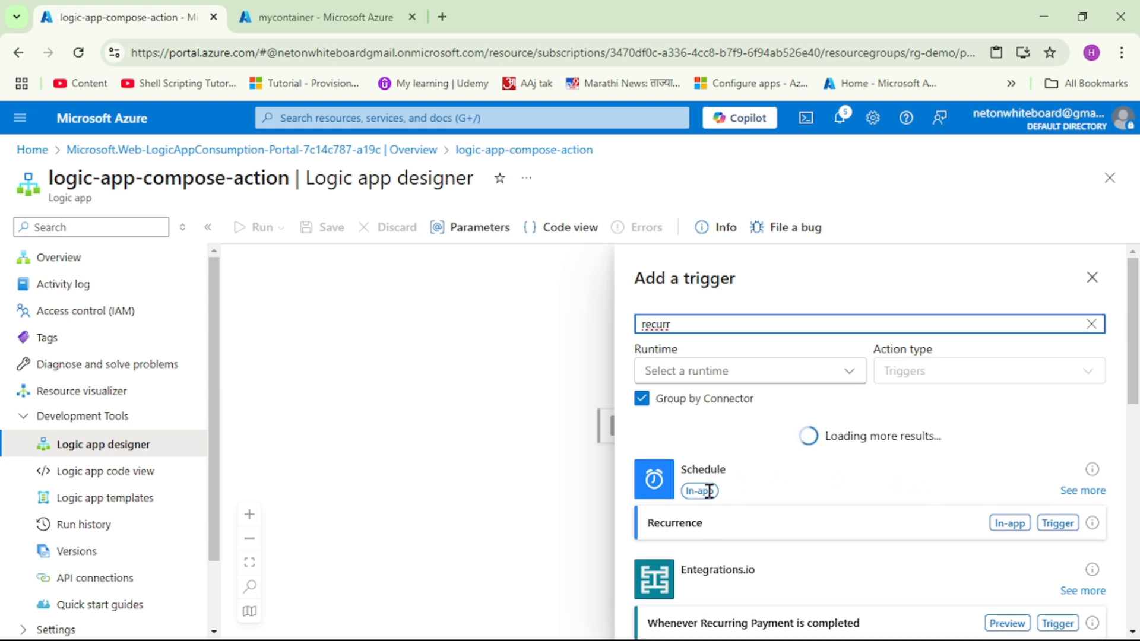
{"action": "mouse_move", "coordinate": [689, 528]}
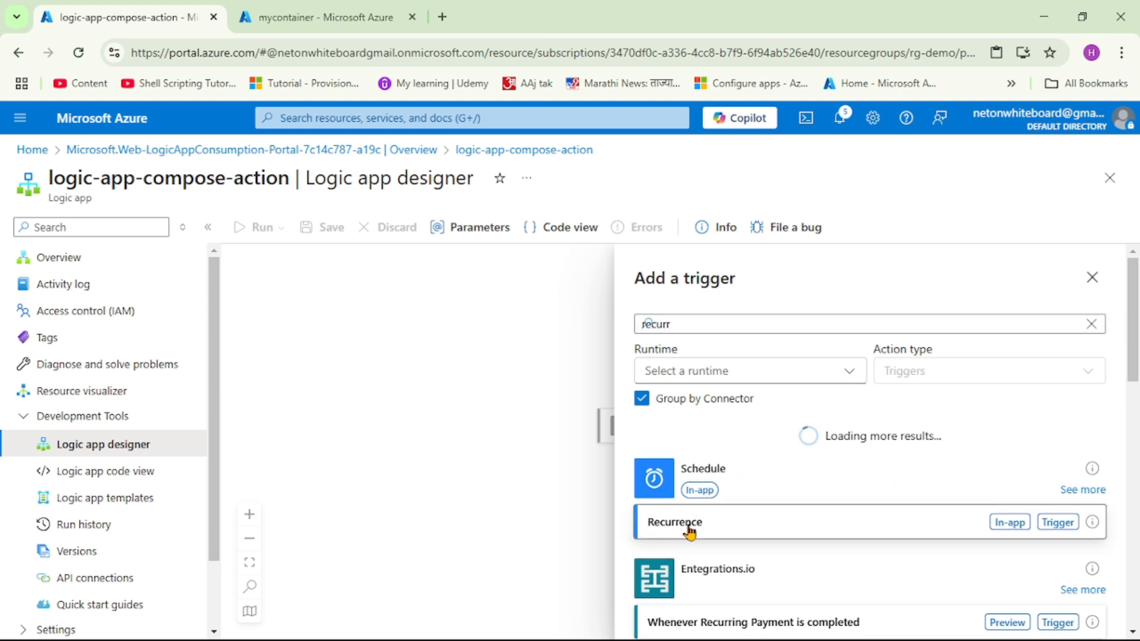
{"action": "left_click", "coordinate": [673, 521]}
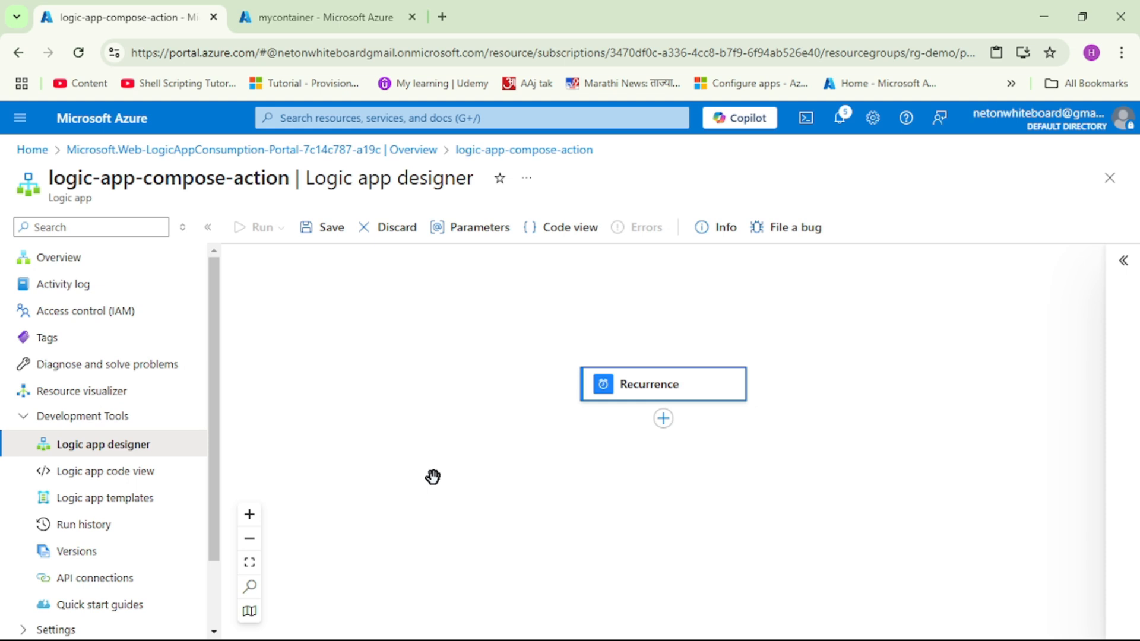
{"action": "mouse_move", "coordinate": [662, 419]}
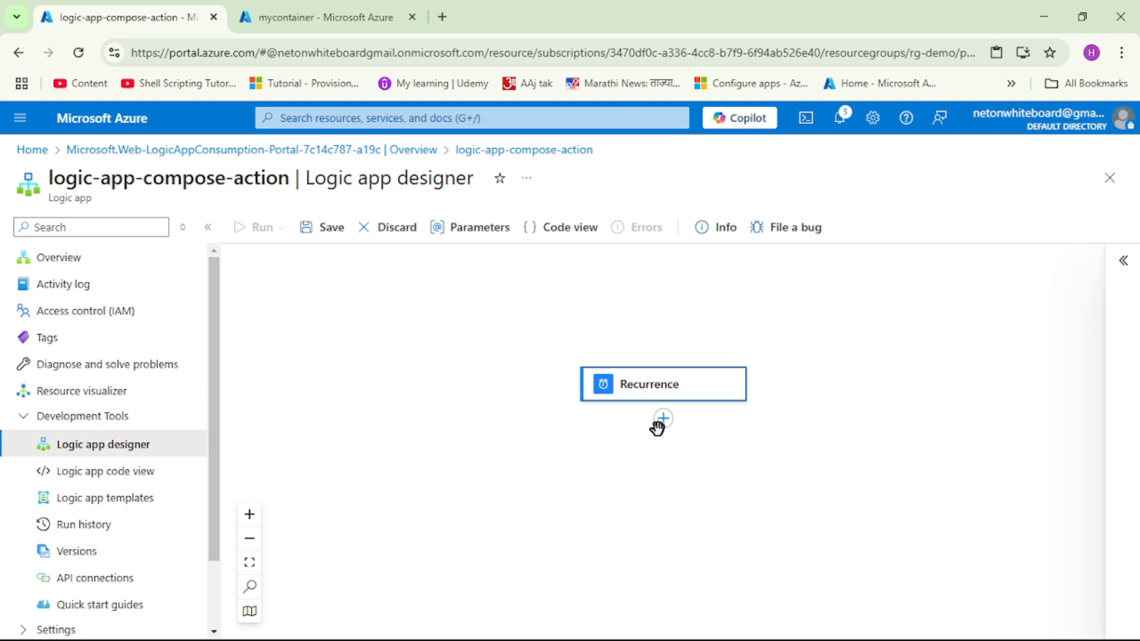
{"action": "mouse_move", "coordinate": [661, 377]}
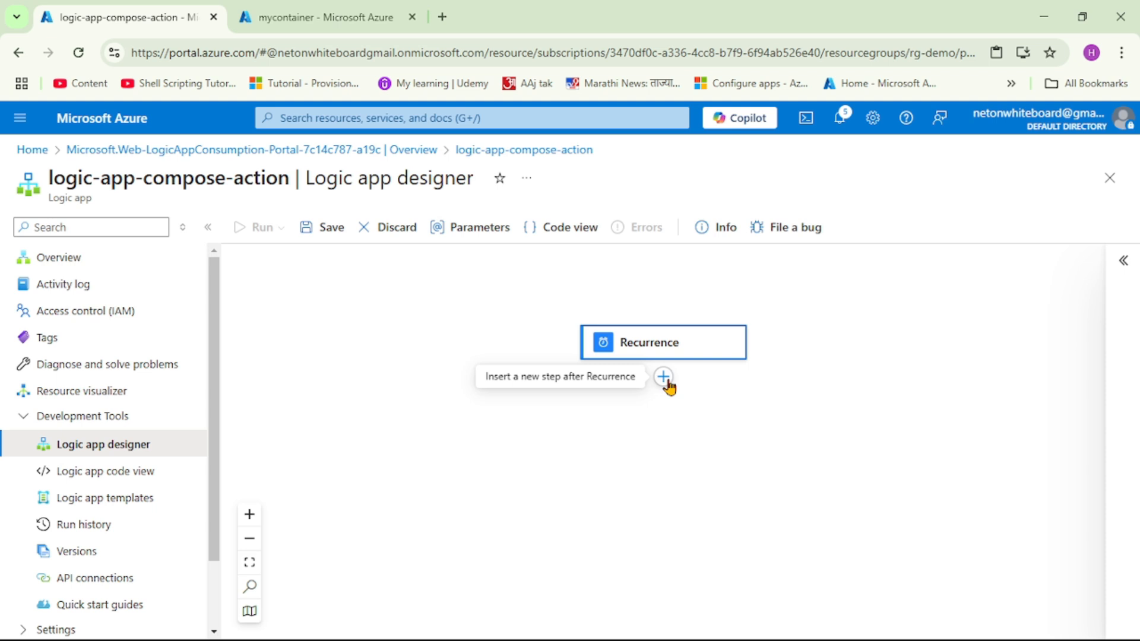
Insert an Initialize variable action after the Recurrence trigger
{"action": "left_click", "coordinate": [662, 376]}
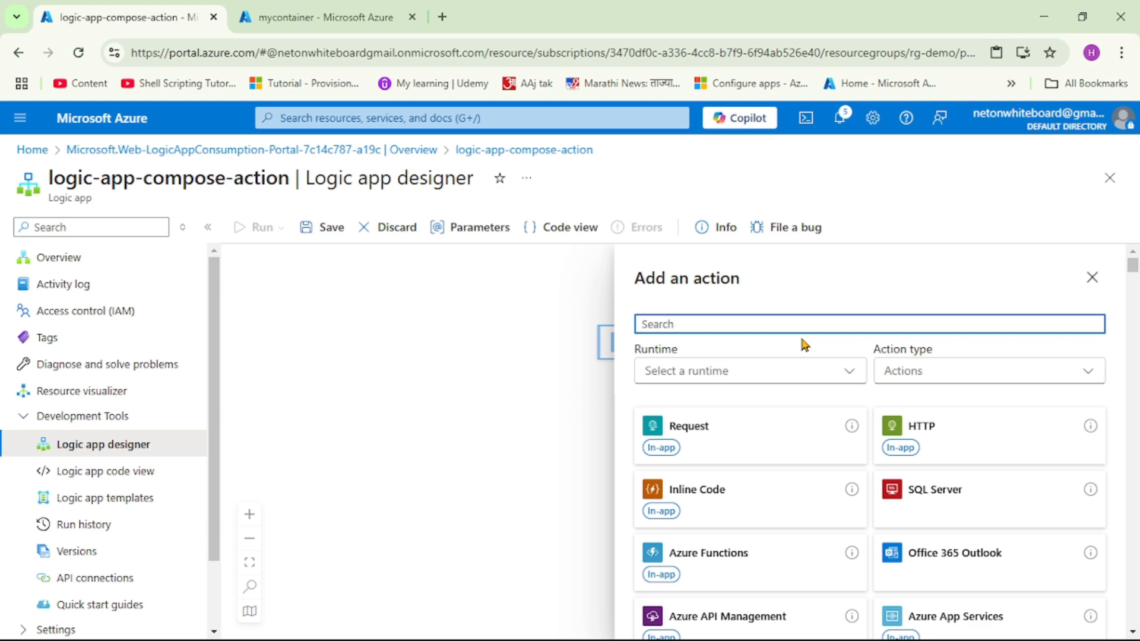
{"action": "type", "text": "vari"}
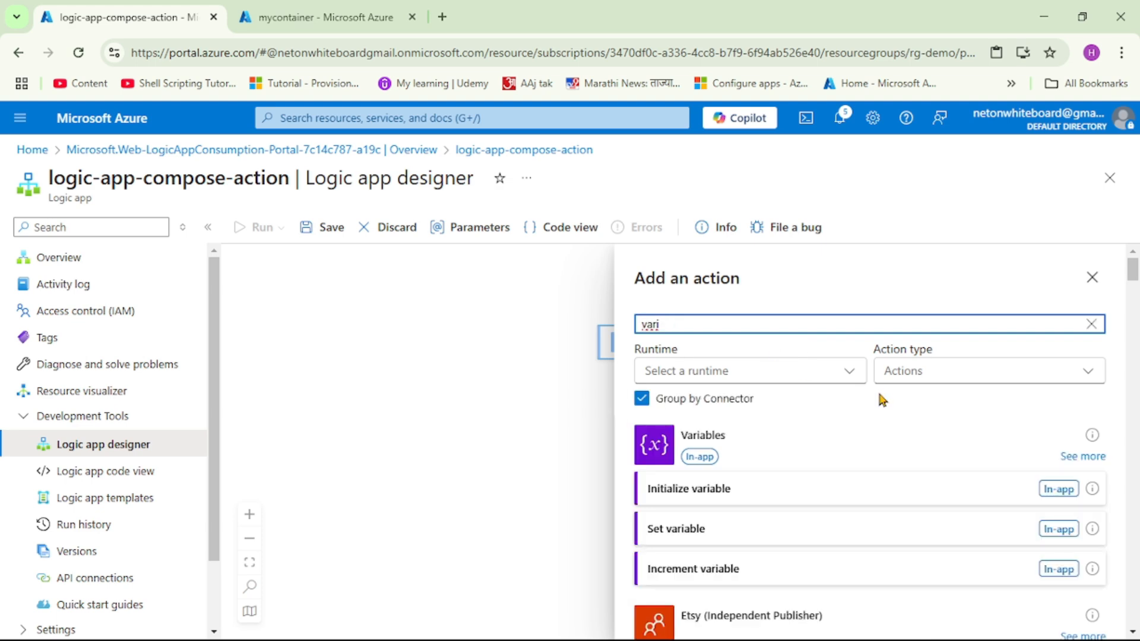
{"action": "mouse_move", "coordinate": [741, 498]}
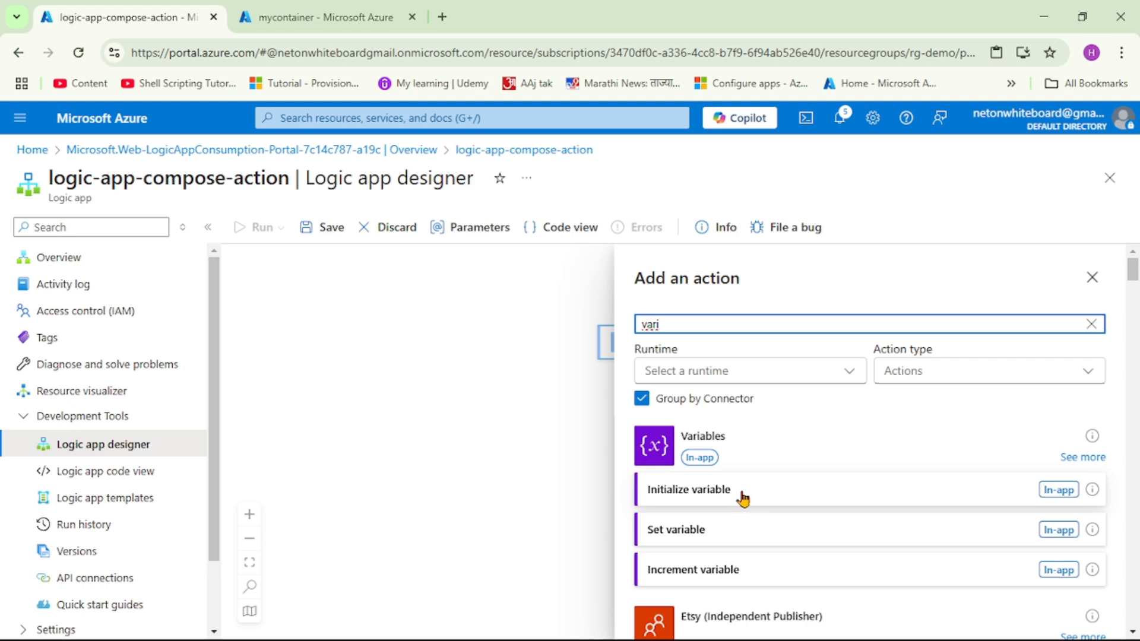
{"action": "left_click", "coordinate": [690, 489]}
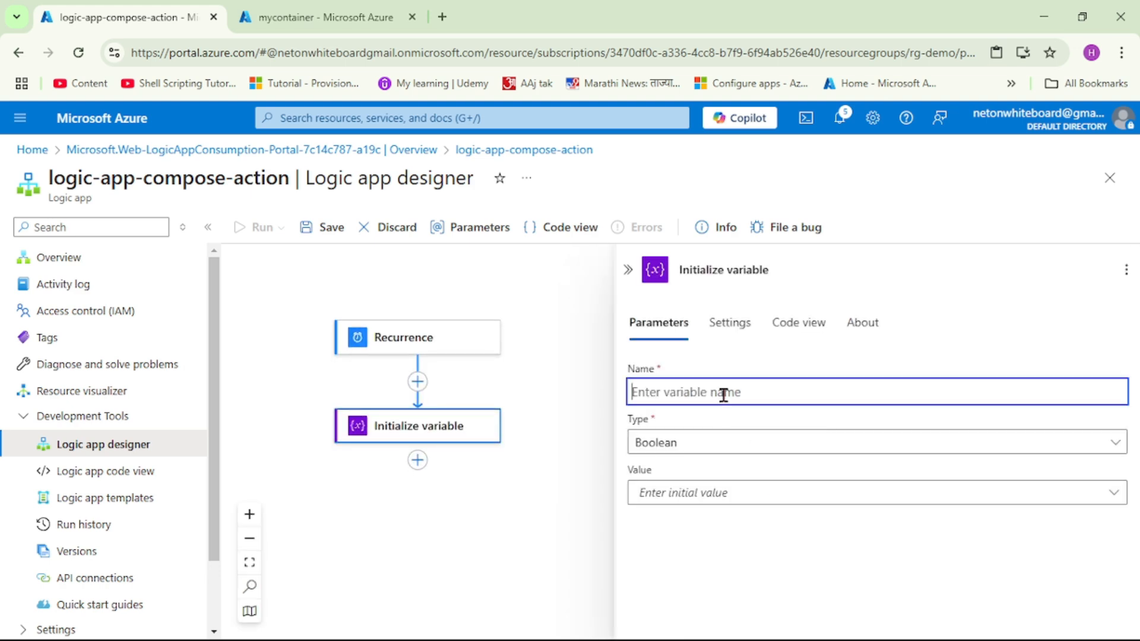
Define the variable as a String named firstname with initial value Harshalkuma
{"action": "type", "text": "first"}
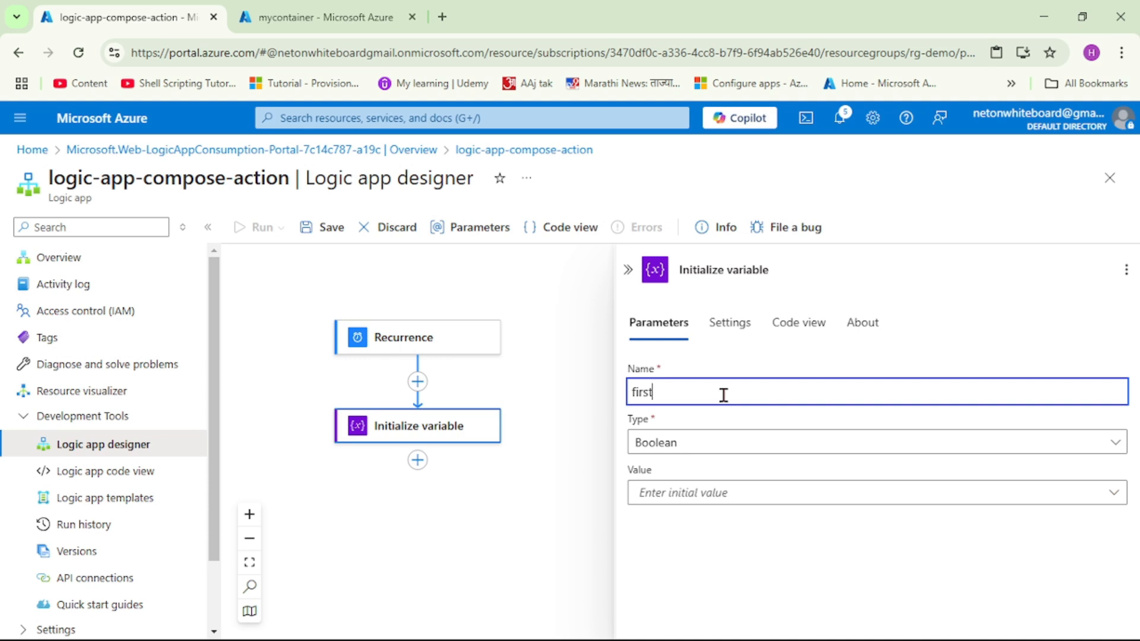
{"action": "type", "text": "name"}
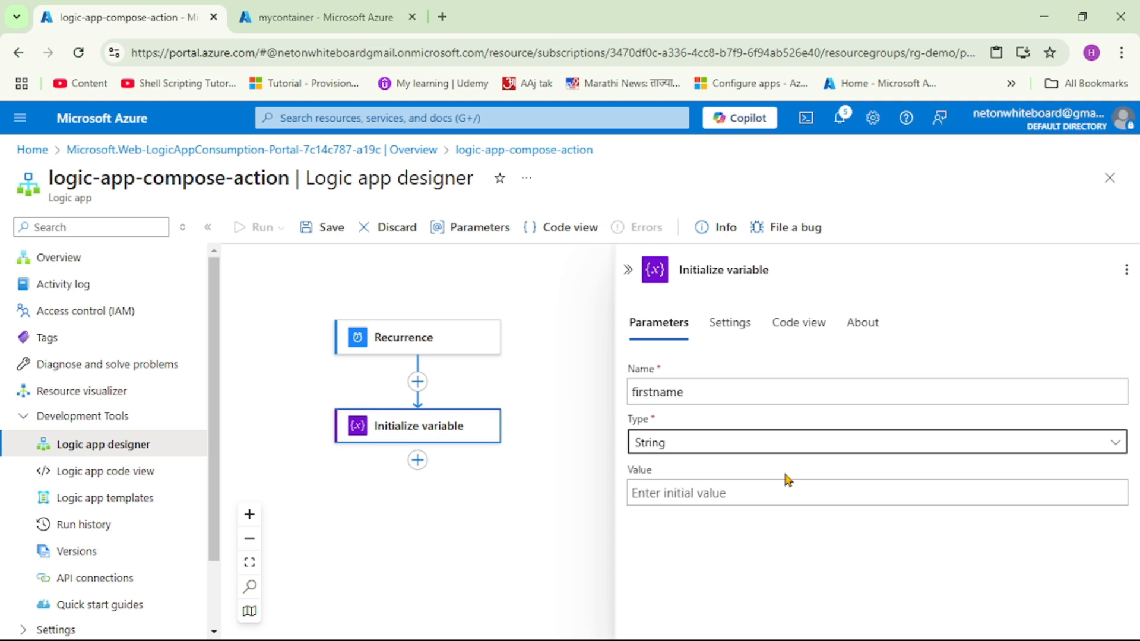
{"action": "left_click", "coordinate": [836, 493]}
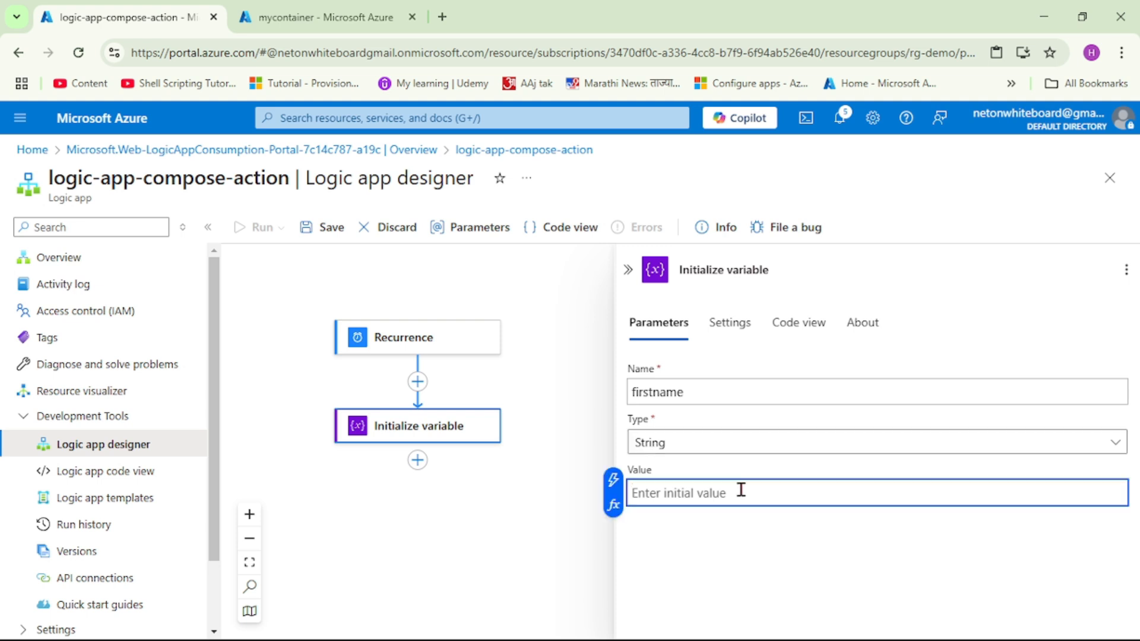
{"action": "type", "text": "Harshalkuma"}
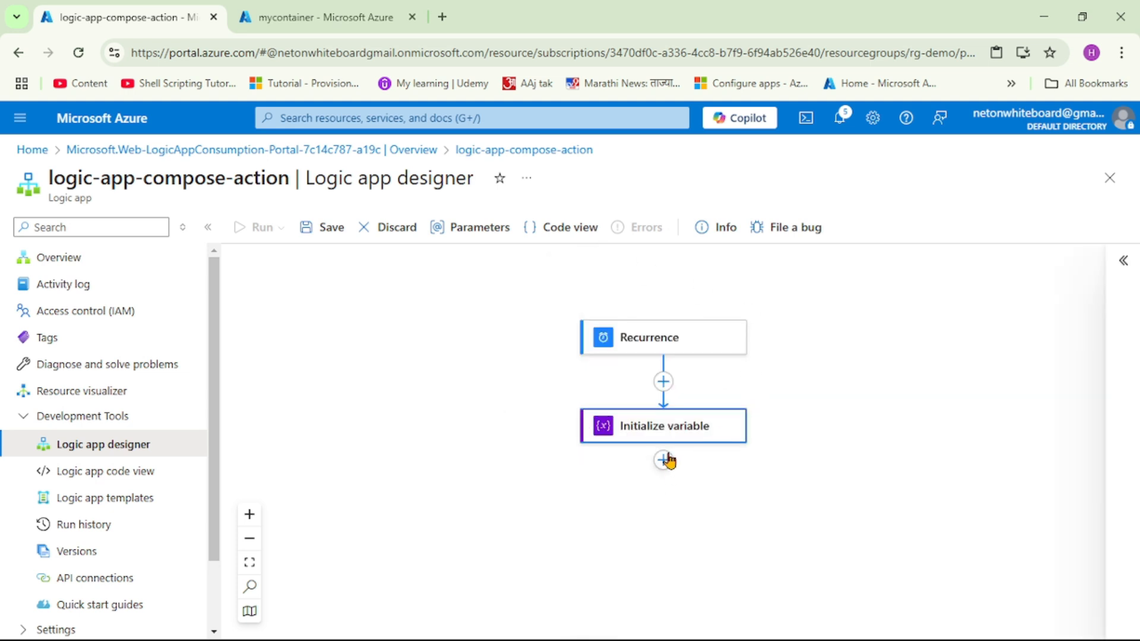
Insert a second Initialize variable action after the first one
{"action": "left_click", "coordinate": [663, 459]}
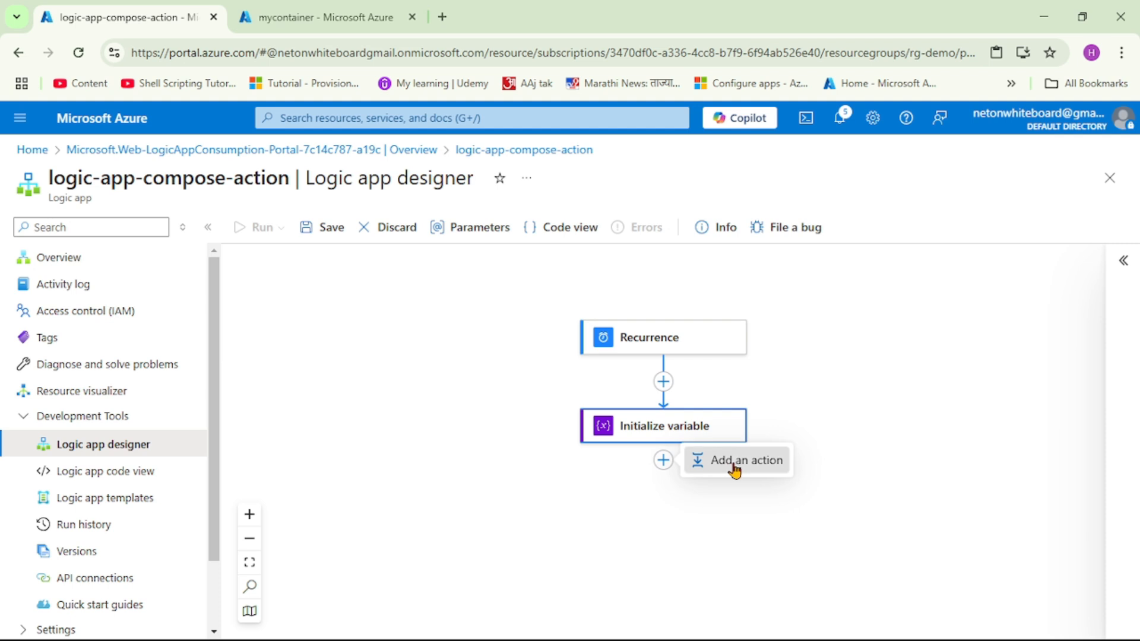
{"action": "left_click", "coordinate": [745, 459]}
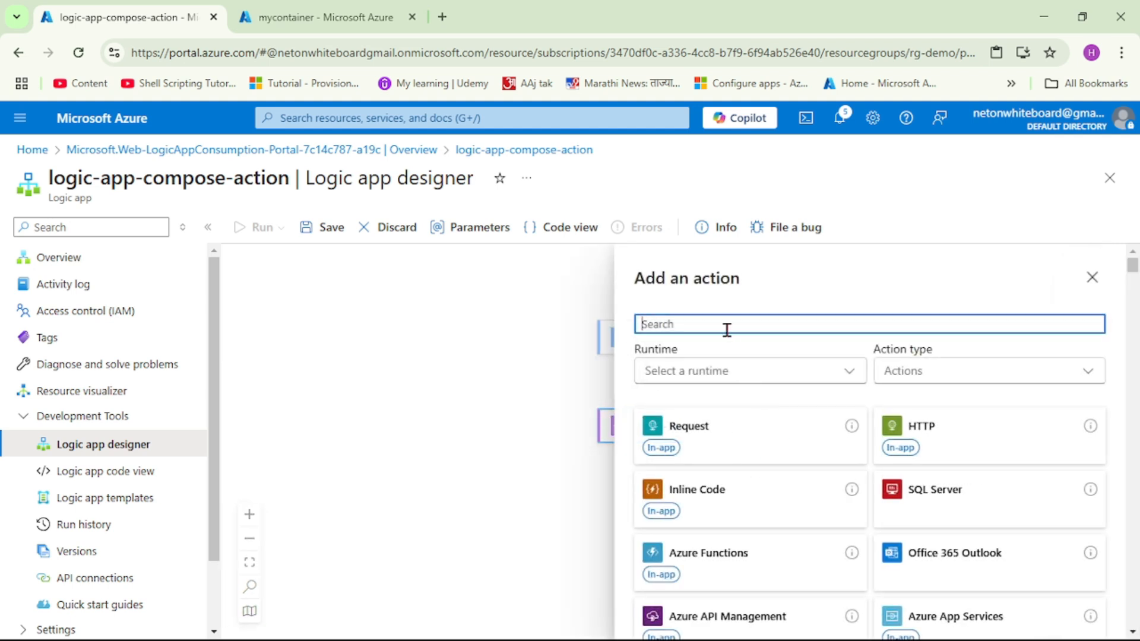
{"action": "type", "text": "vari"}
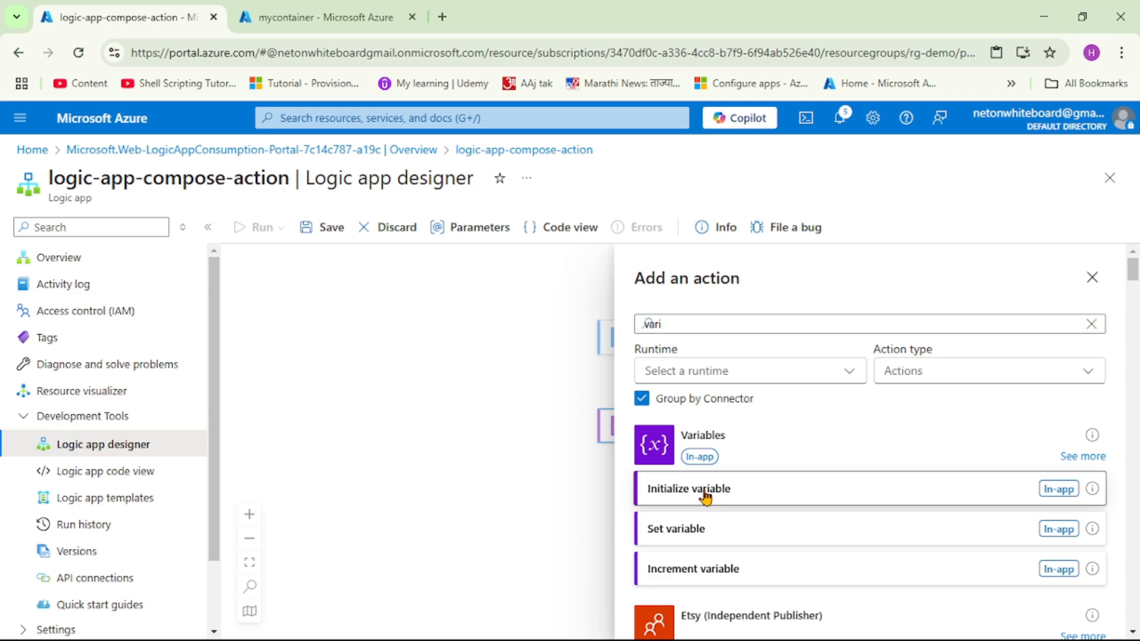
{"action": "left_click", "coordinate": [687, 488]}
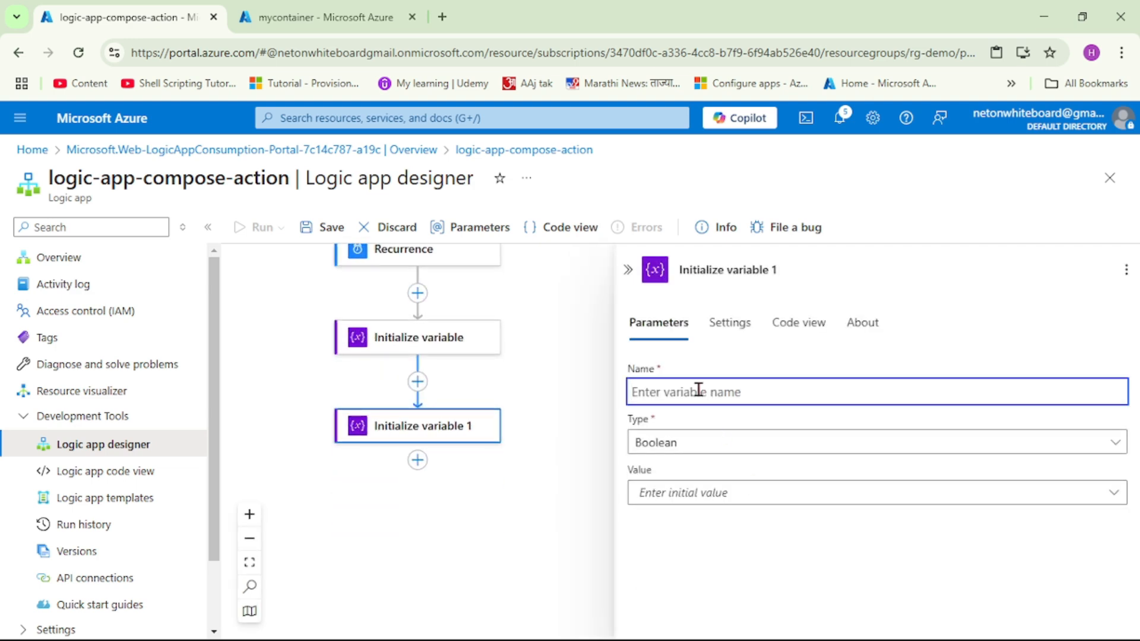
Define it as a String named lastname with initial value Jain
{"action": "type", "text": "lastname"}
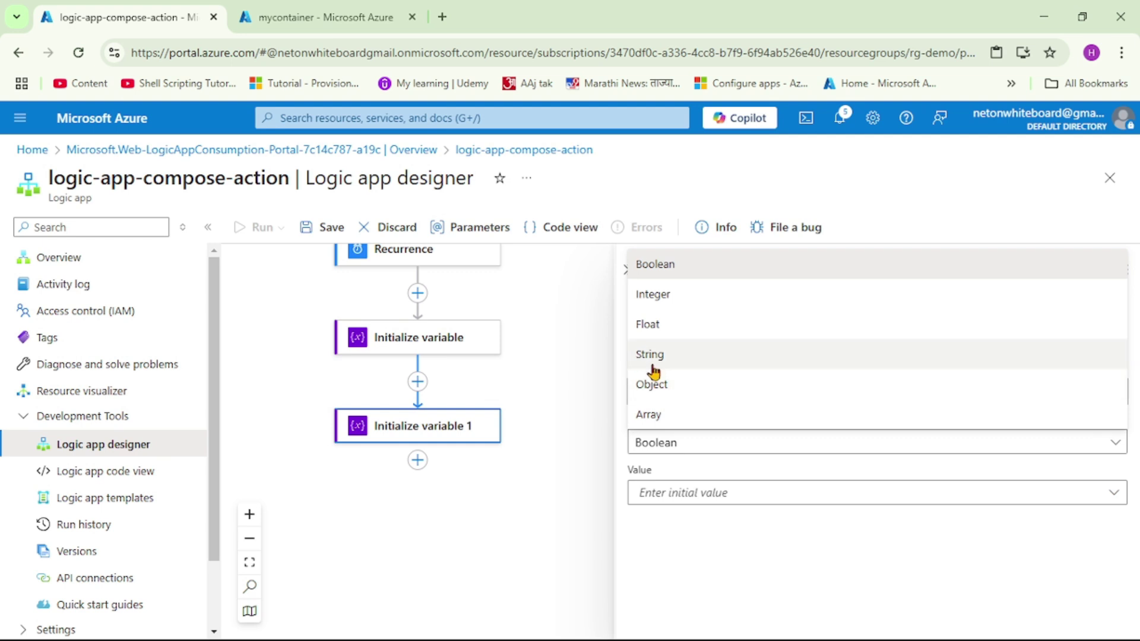
{"action": "left_click", "coordinate": [649, 354]}
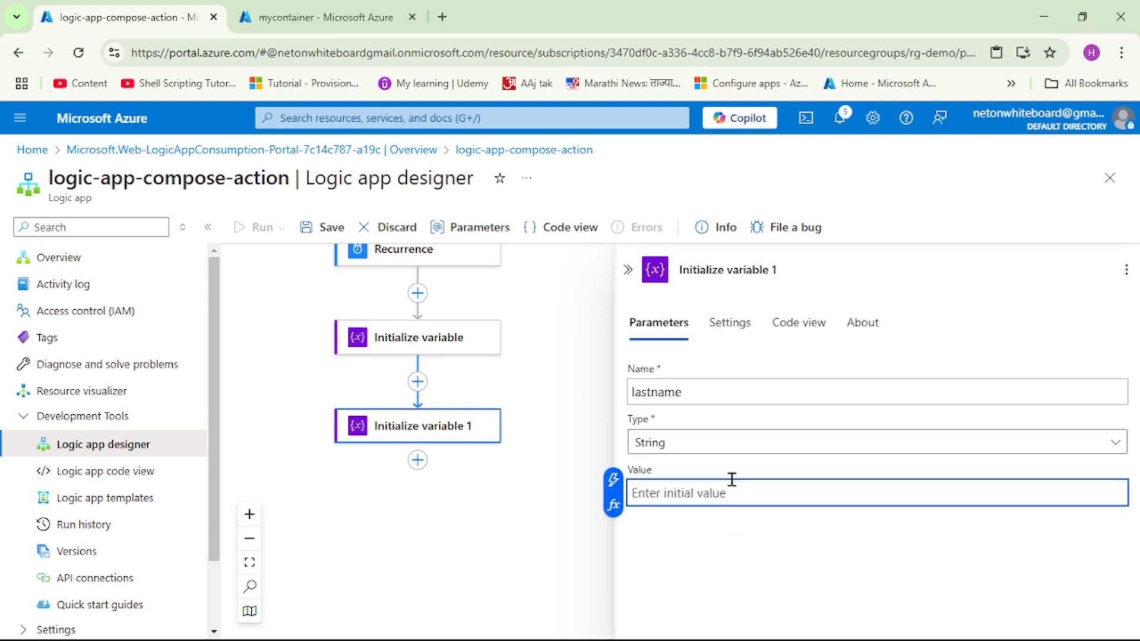
{"action": "type", "text": "Jain"}
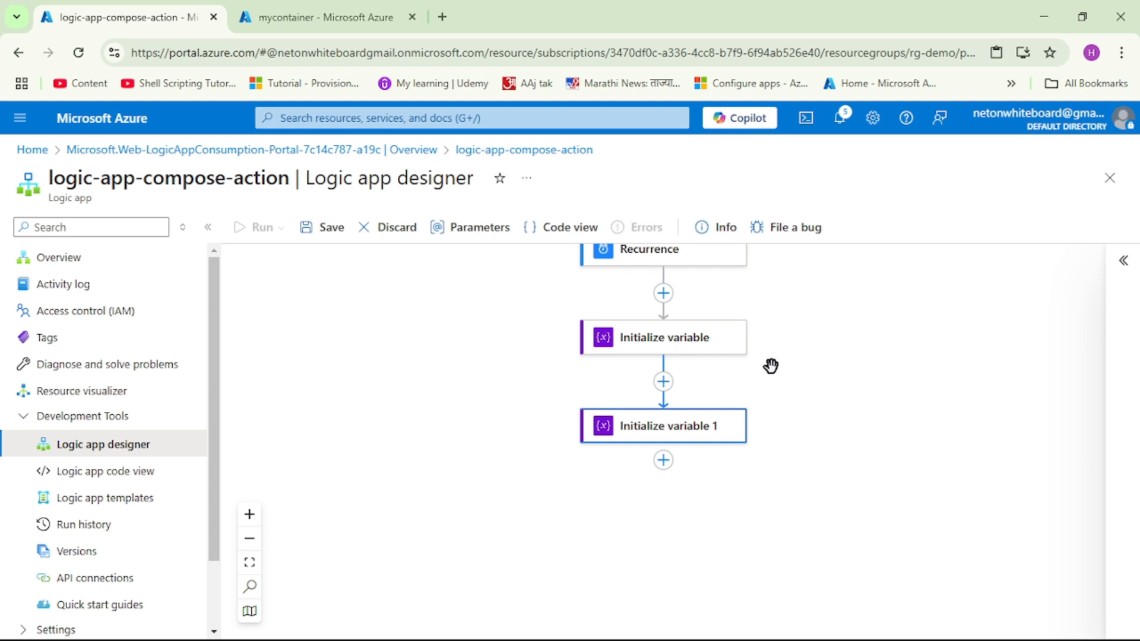
{"action": "mouse_move", "coordinate": [689, 444]}
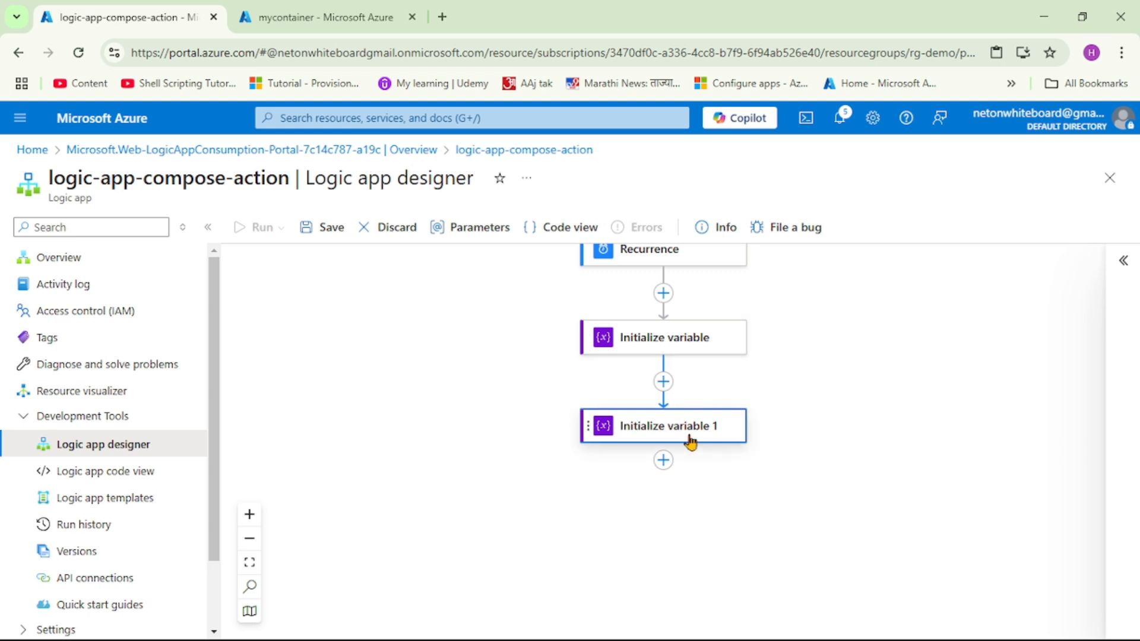
{"action": "mouse_move", "coordinate": [812, 506]}
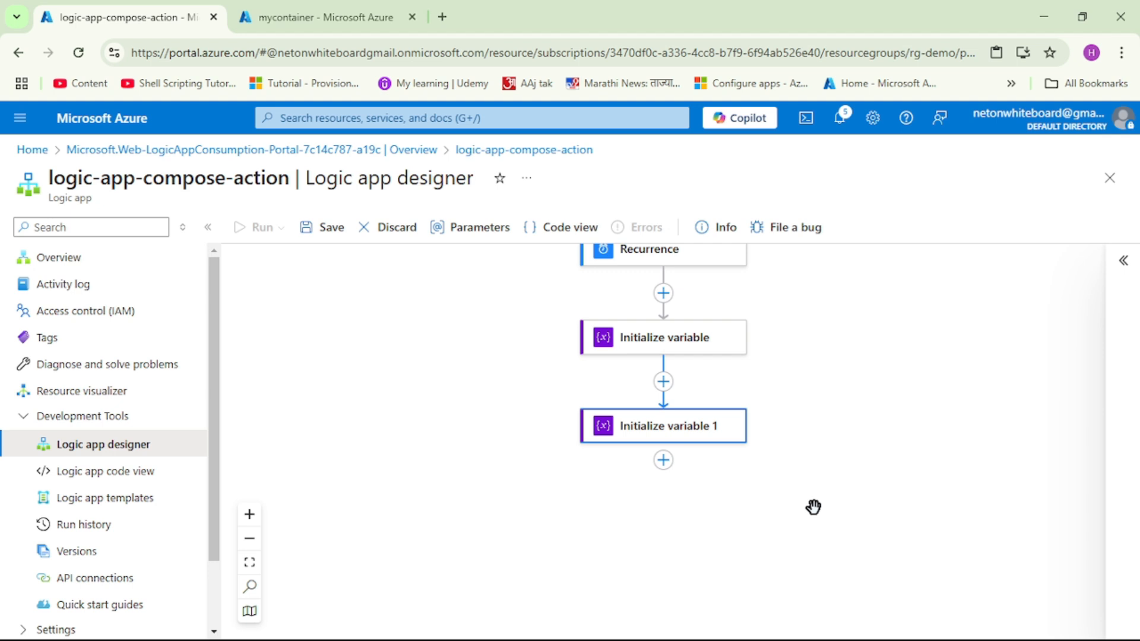
{"action": "mouse_move", "coordinate": [667, 488]}
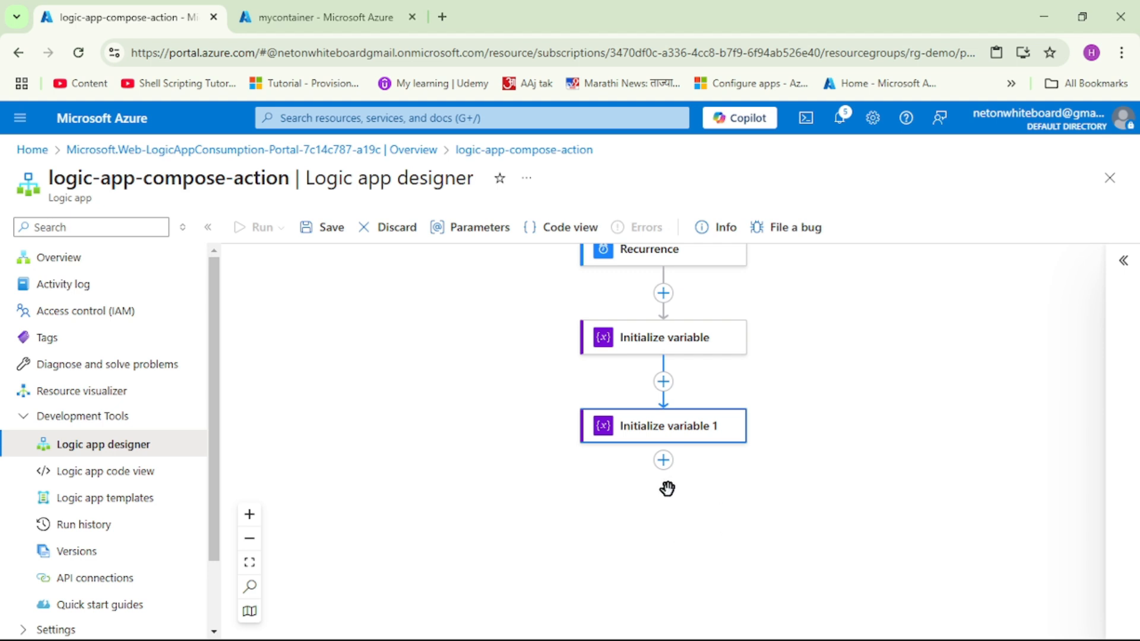
{"action": "mouse_move", "coordinate": [662, 460]}
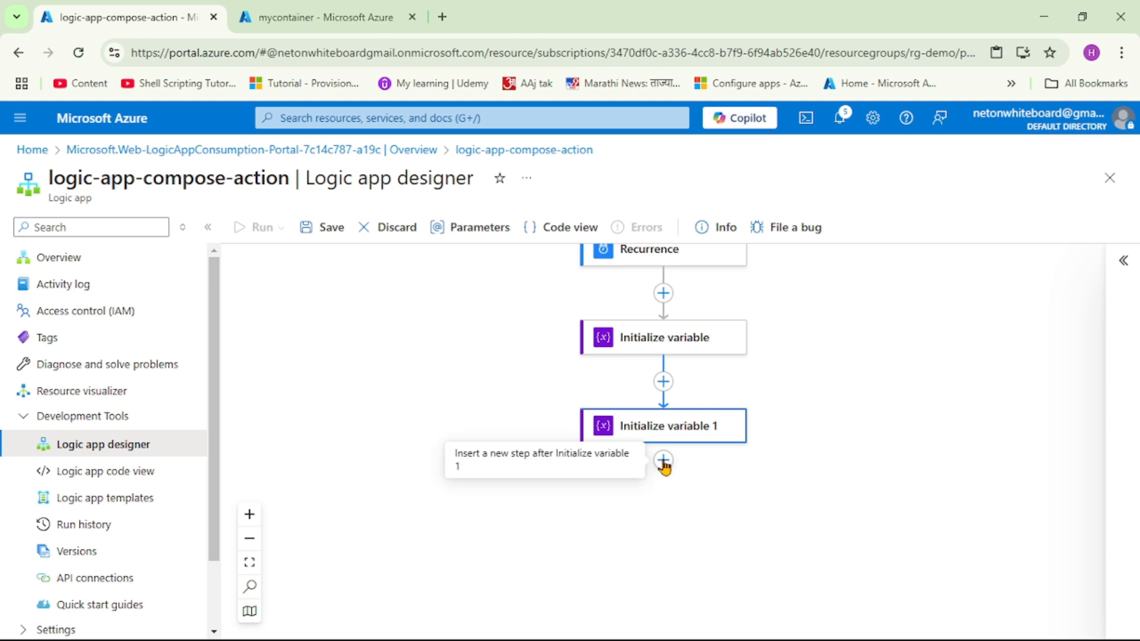
Add a Compose data operation after the second Initialize variable step
{"action": "left_click", "coordinate": [662, 460]}
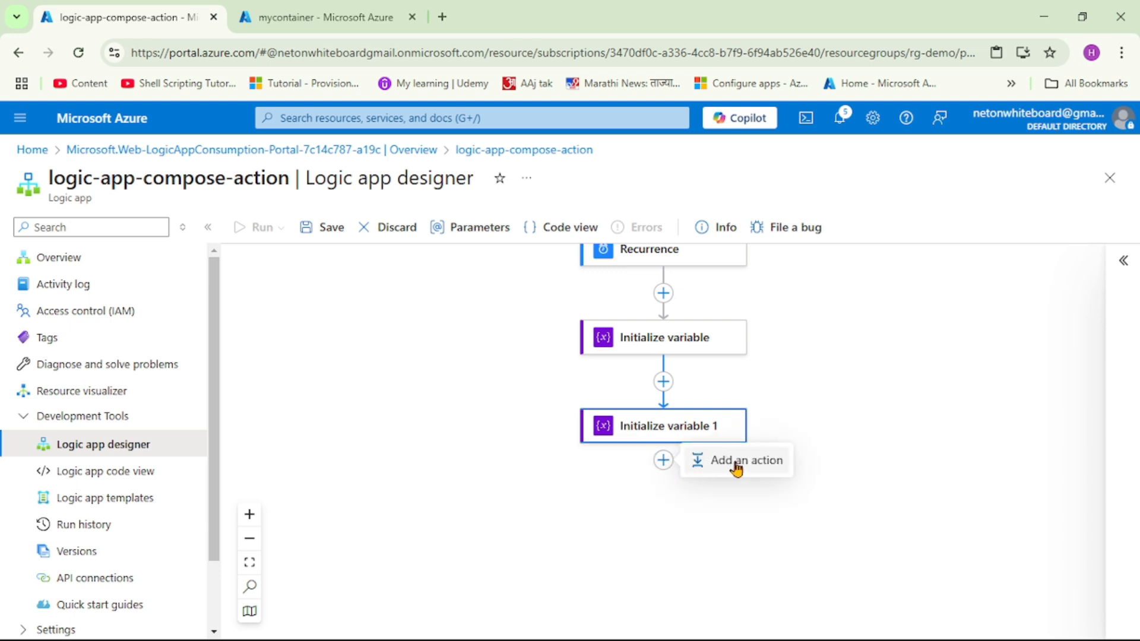
{"action": "left_click", "coordinate": [735, 460]}
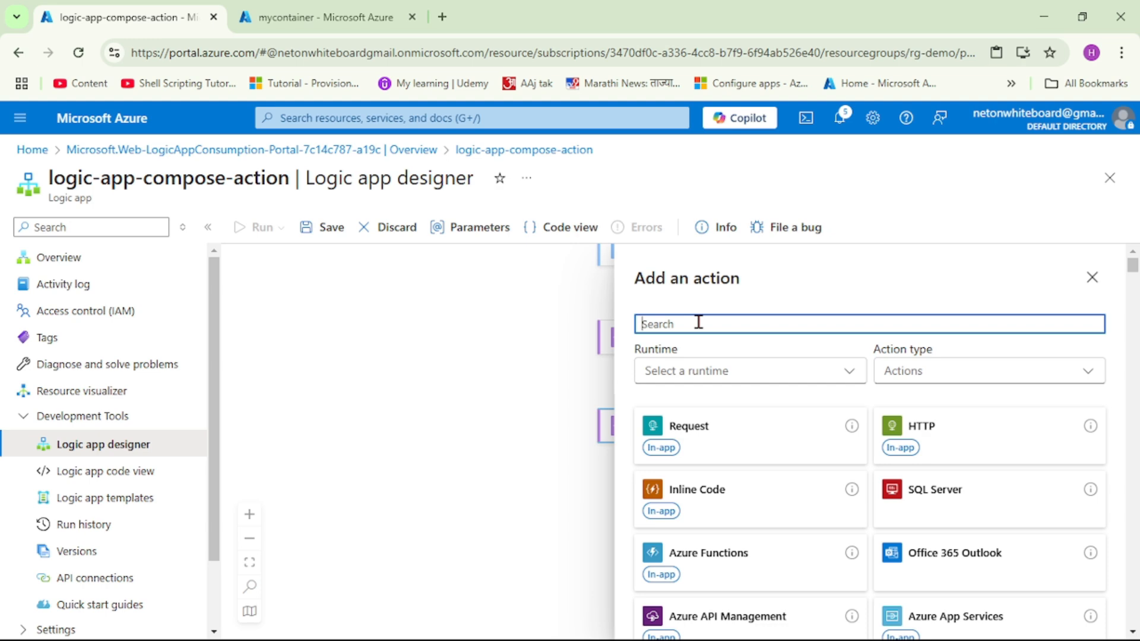
{"action": "type", "text": "compo"}
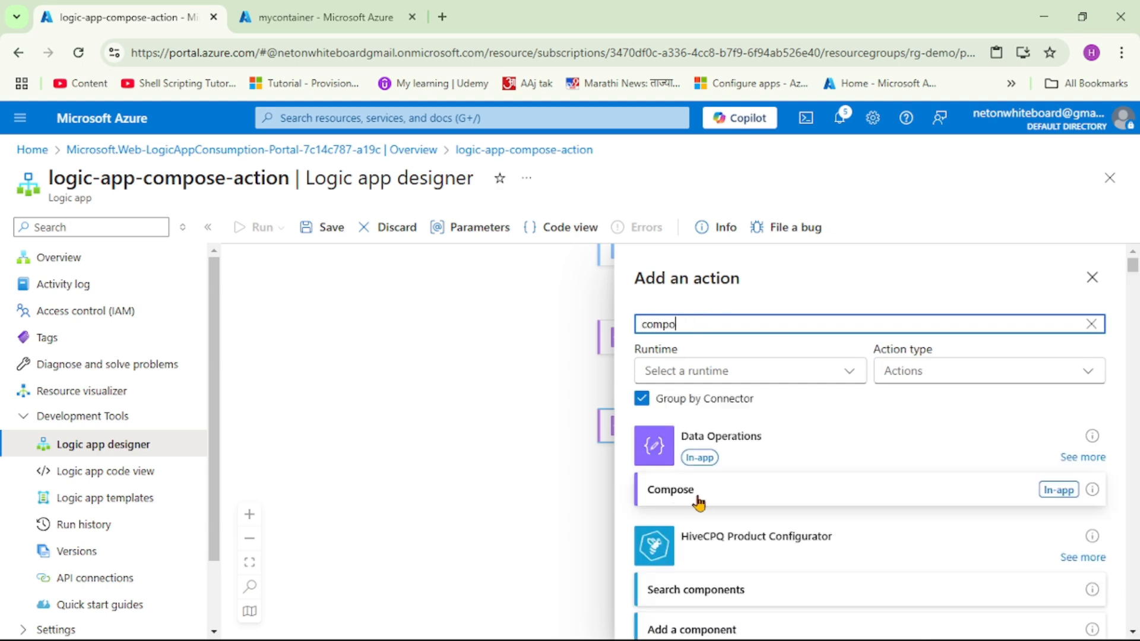
{"action": "left_click", "coordinate": [669, 489]}
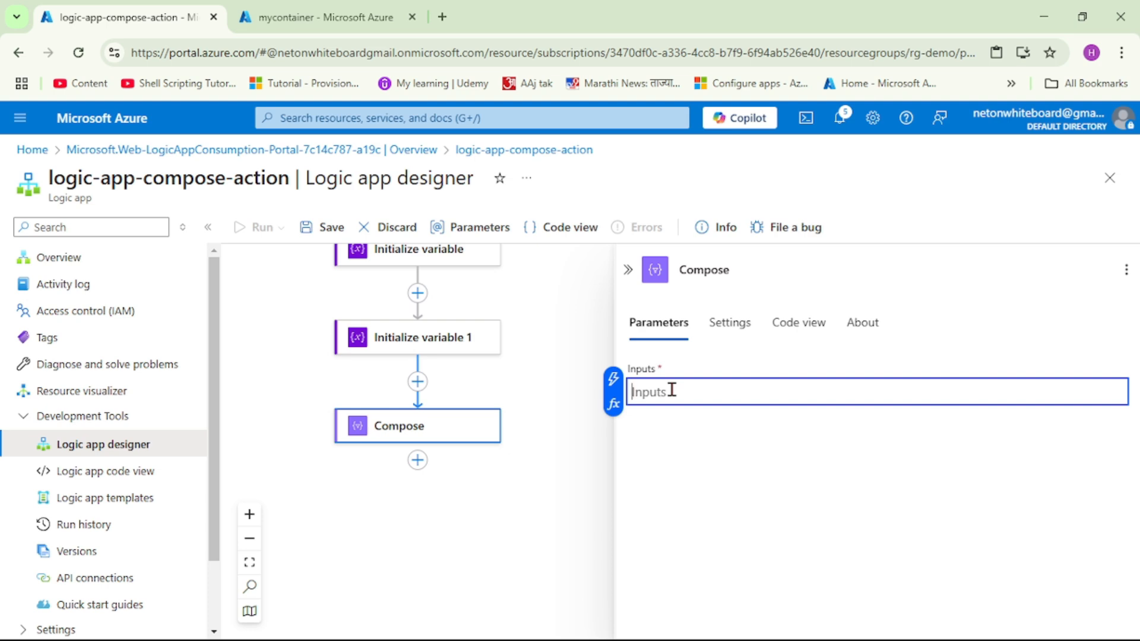
Write the JSON object's "firstname" key and insert the firstname variable as its value
{"action": "type", "text": "{}"}
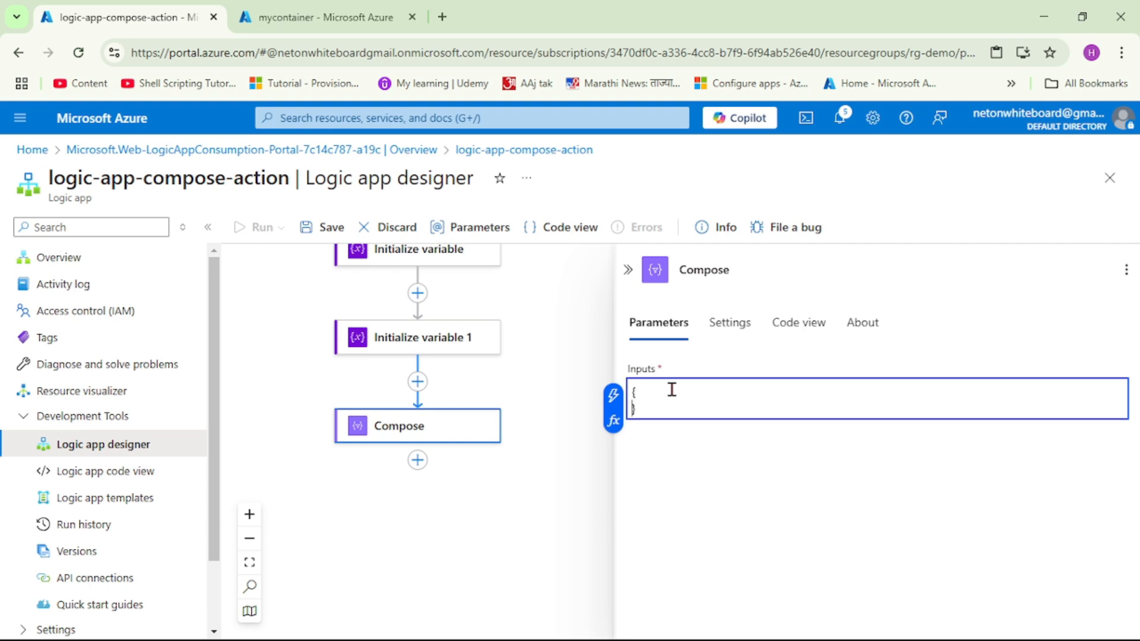
{"action": "type", "text": "\"\""}
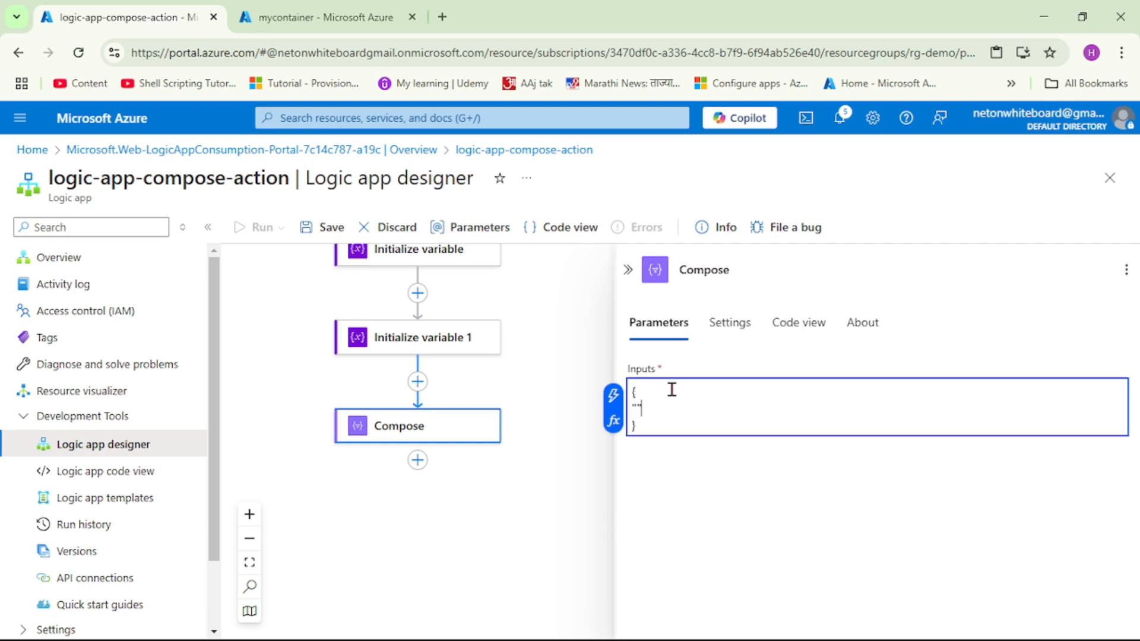
{"action": "type", "text": "first"}
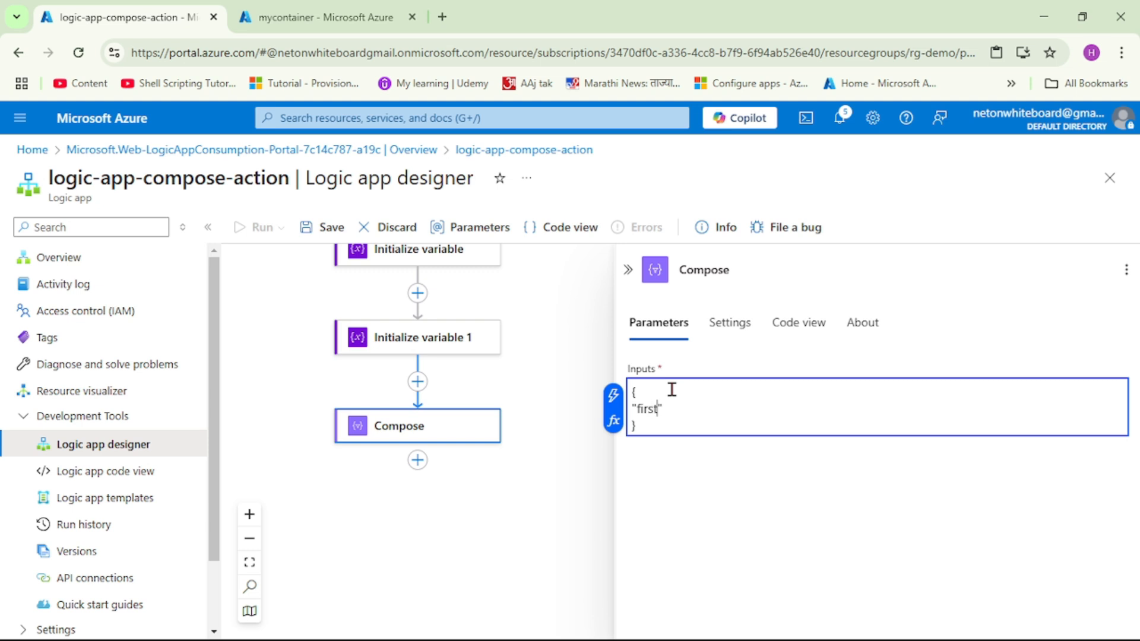
{"action": "type", "text": "name"}
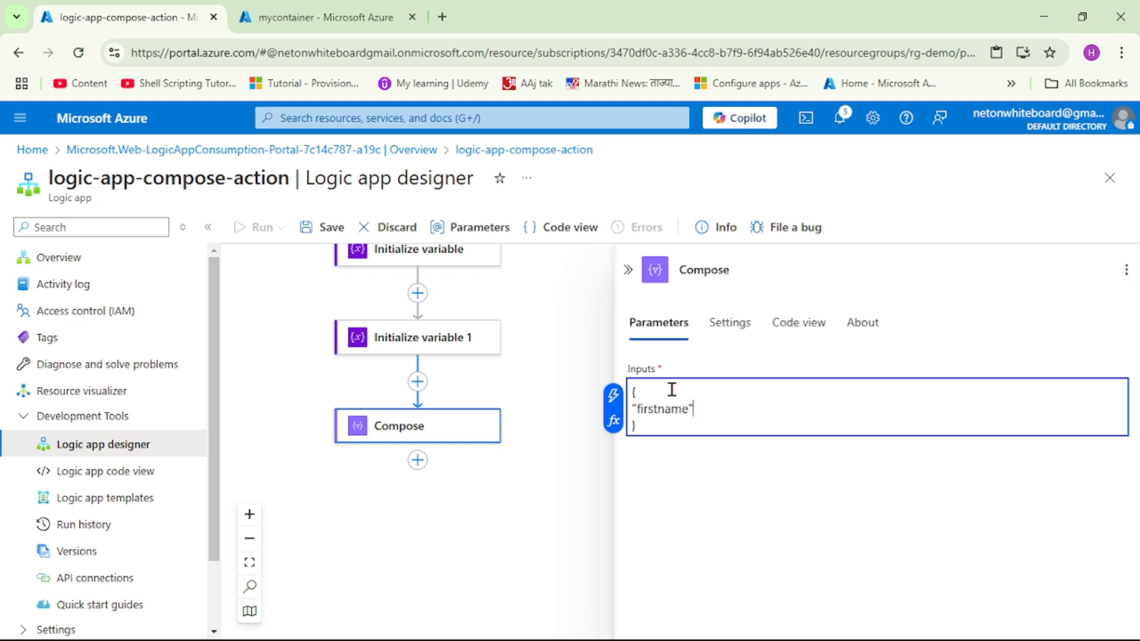
{"action": "type", "text": ":\"\""}
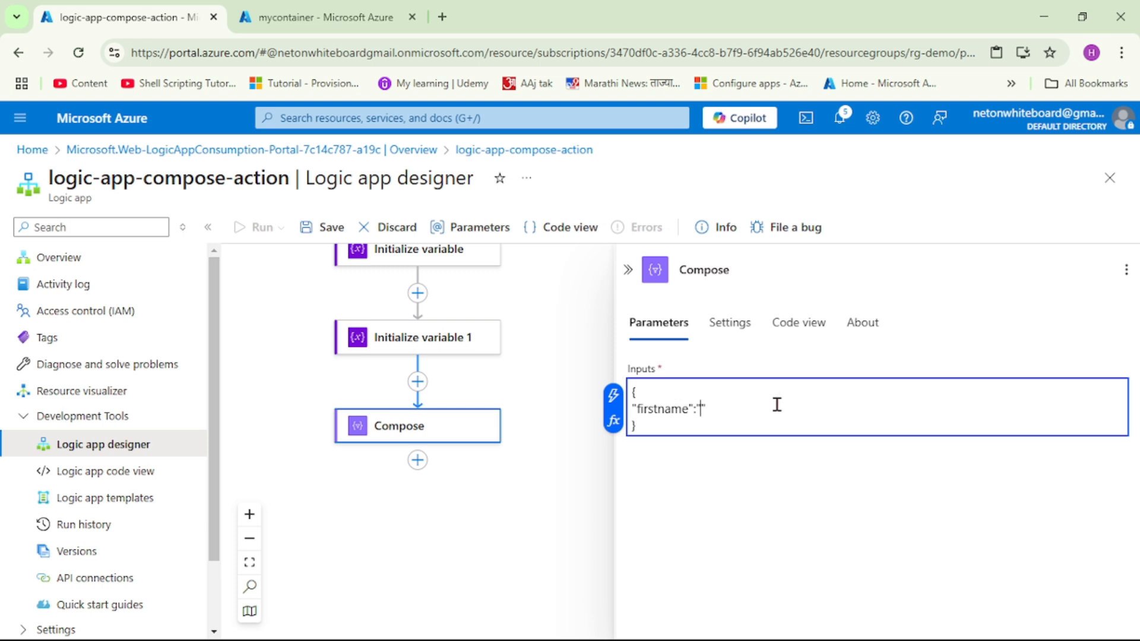
{"action": "mouse_move", "coordinate": [783, 407]}
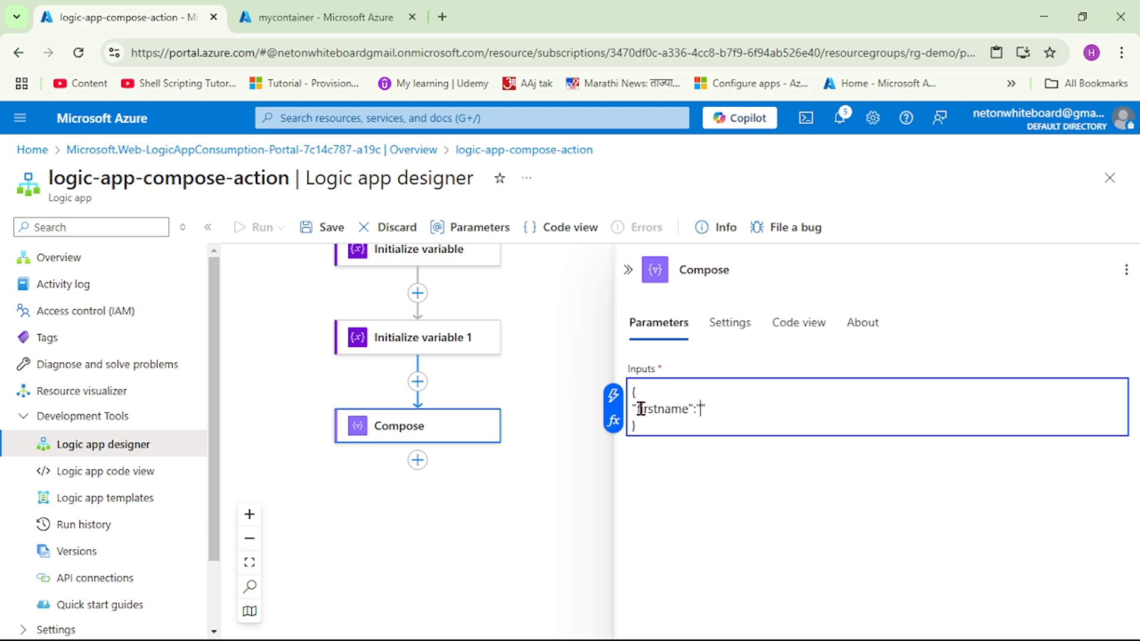
{"action": "left_click", "coordinate": [613, 418]}
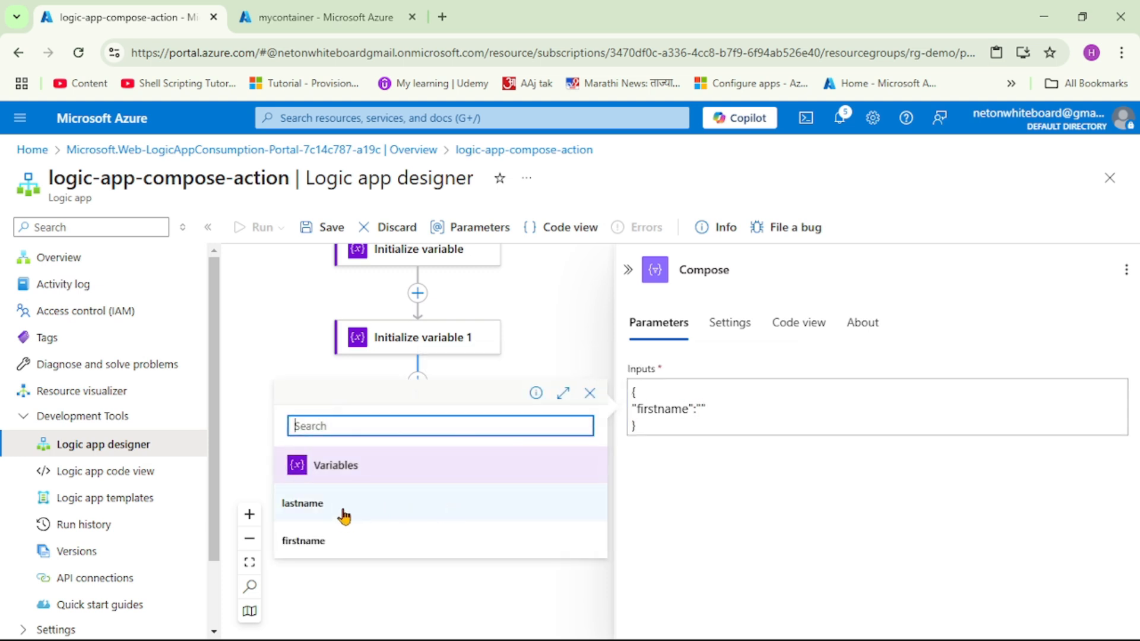
{"action": "left_click", "coordinate": [302, 540]}
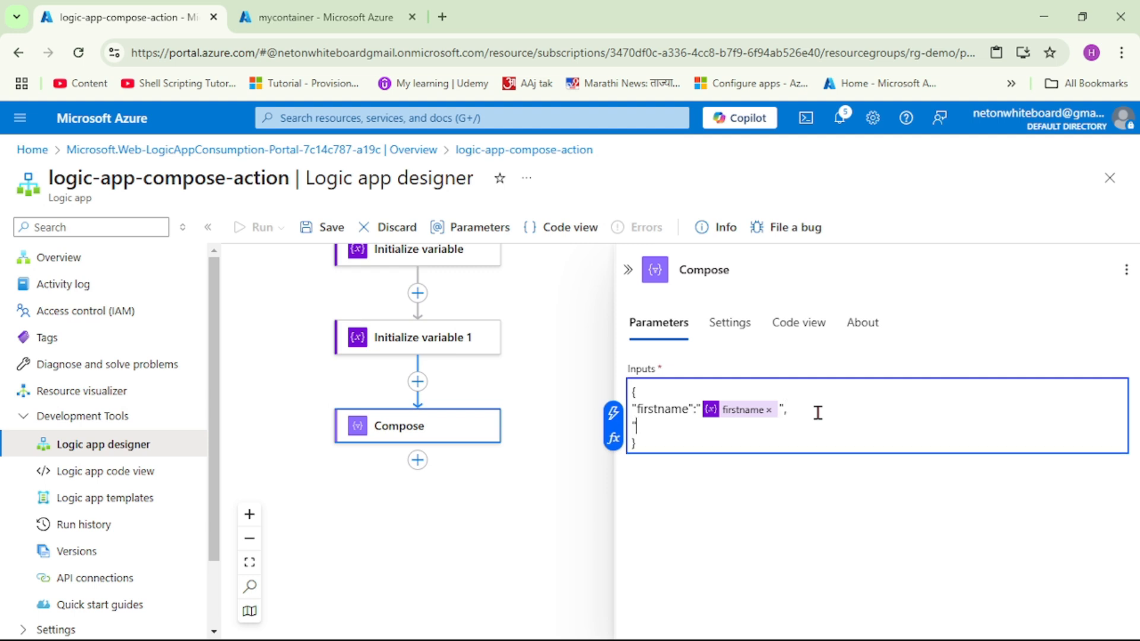
Add the "lastname" key with the lastname variable as its value
{"action": "type", "text": "\"lastn"}
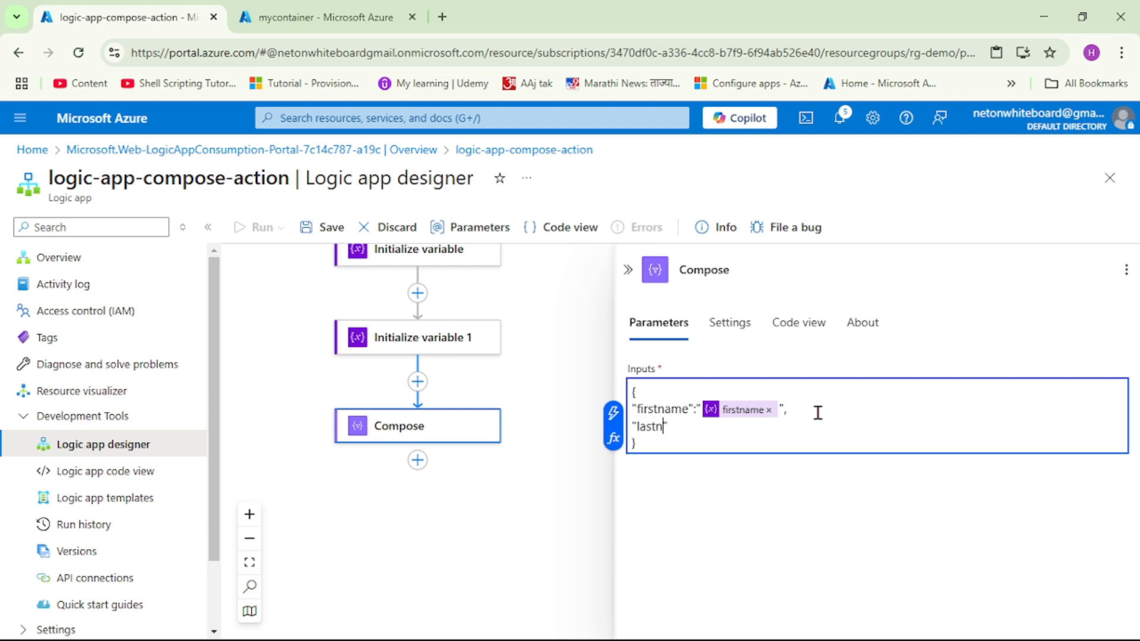
{"action": "type", "text": "ame\":"}
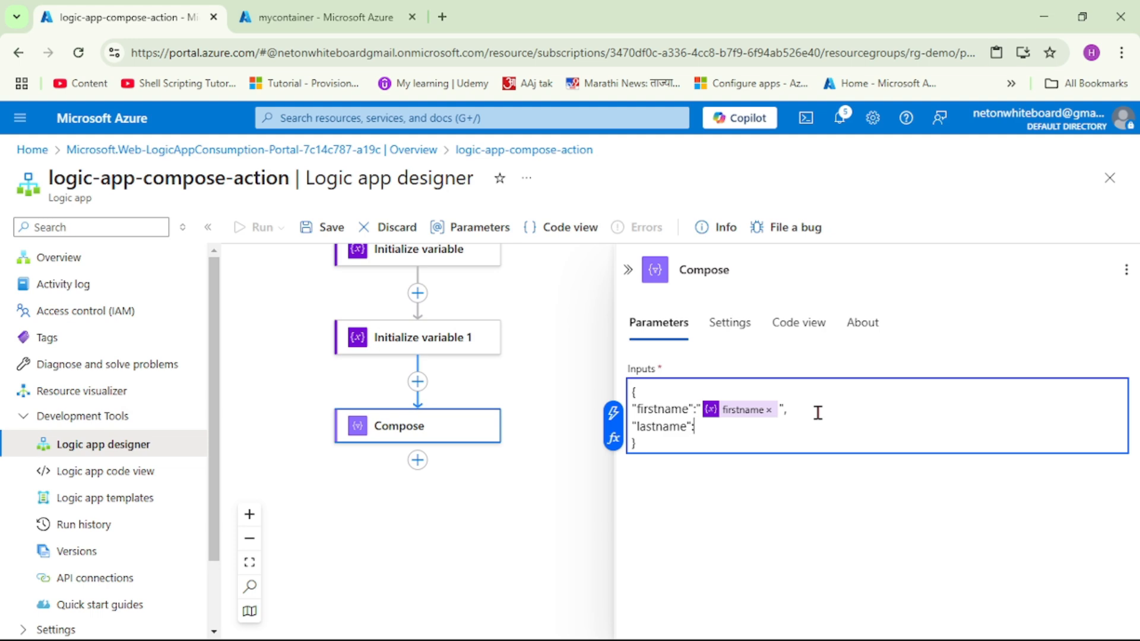
{"action": "type", "text": "\""}
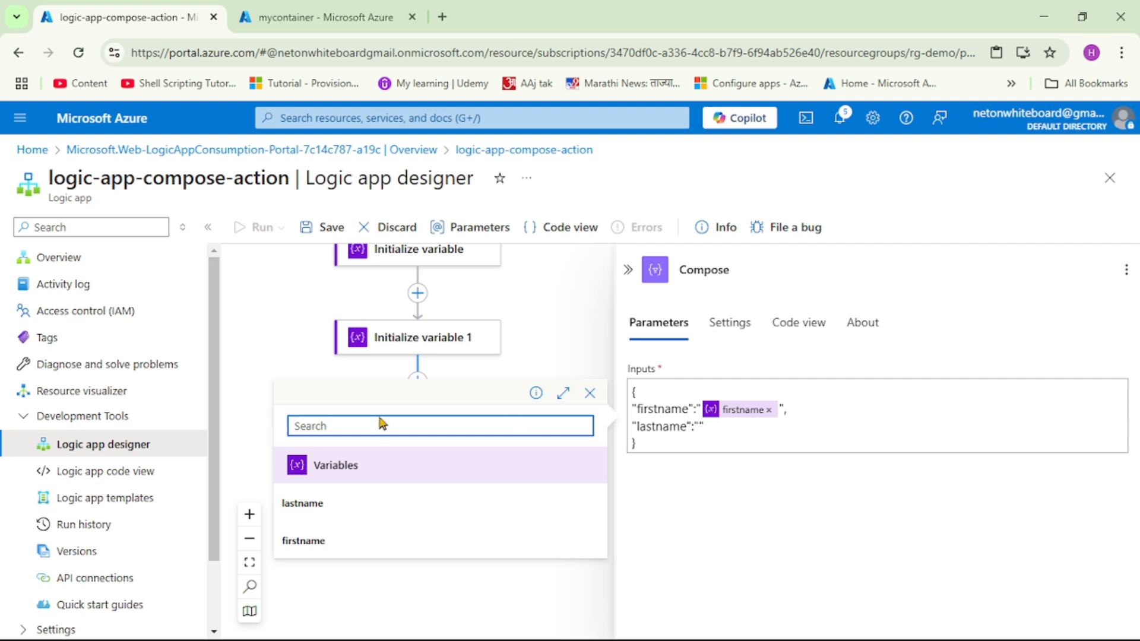
{"action": "left_click", "coordinate": [302, 503]}
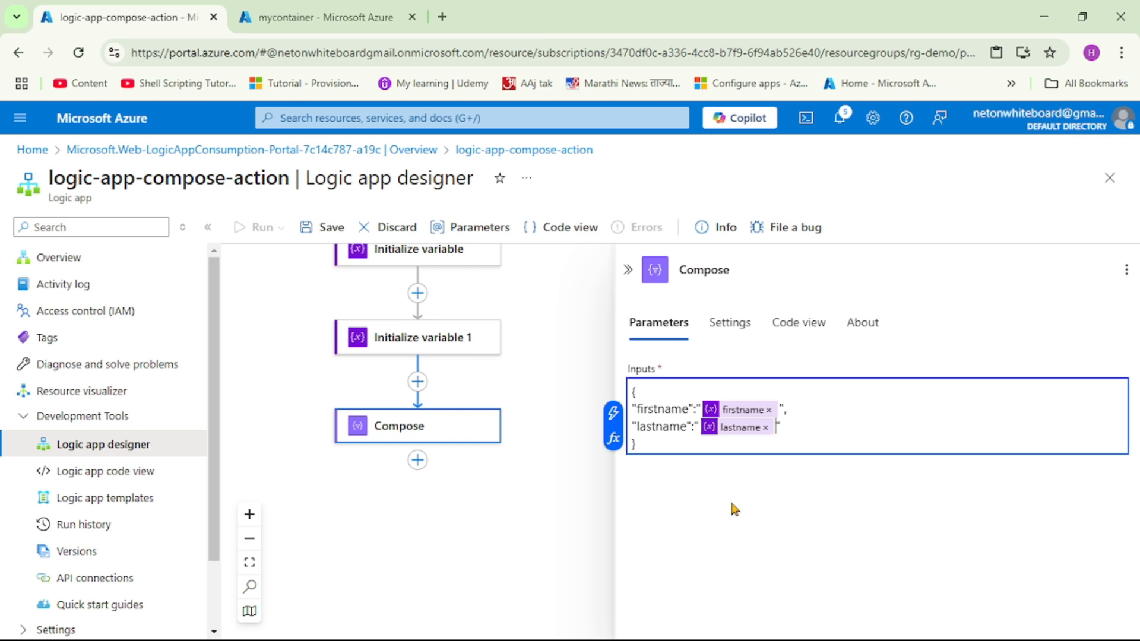
{"action": "mouse_move", "coordinate": [628, 276]}
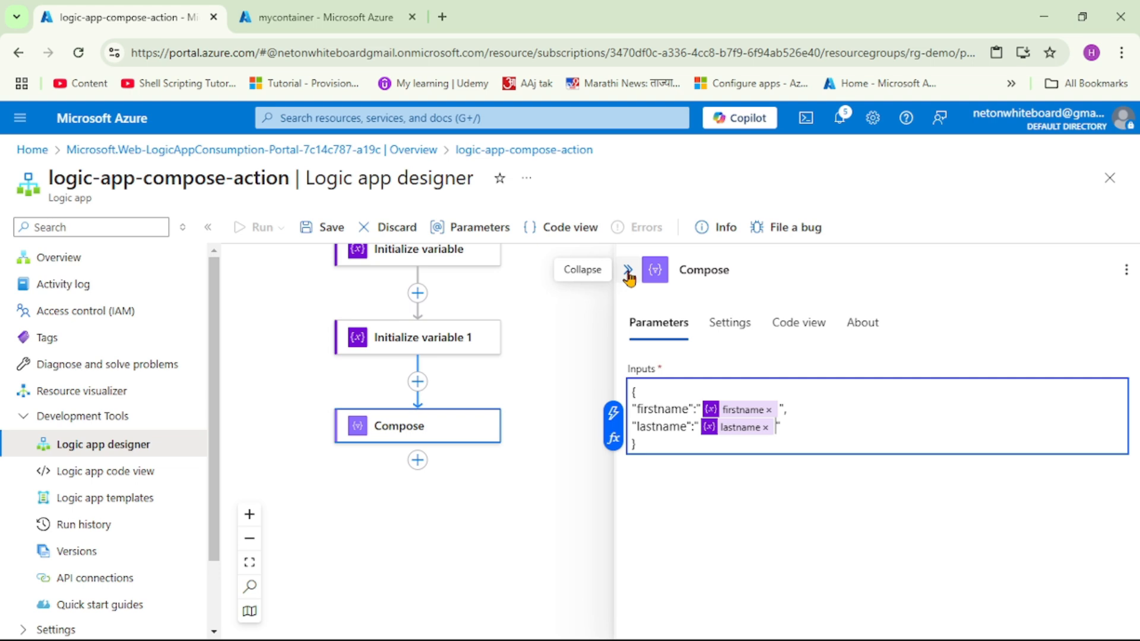
Add an Azure Blob Storage Create blob (V2) action after Compose
{"action": "left_click", "coordinate": [581, 270]}
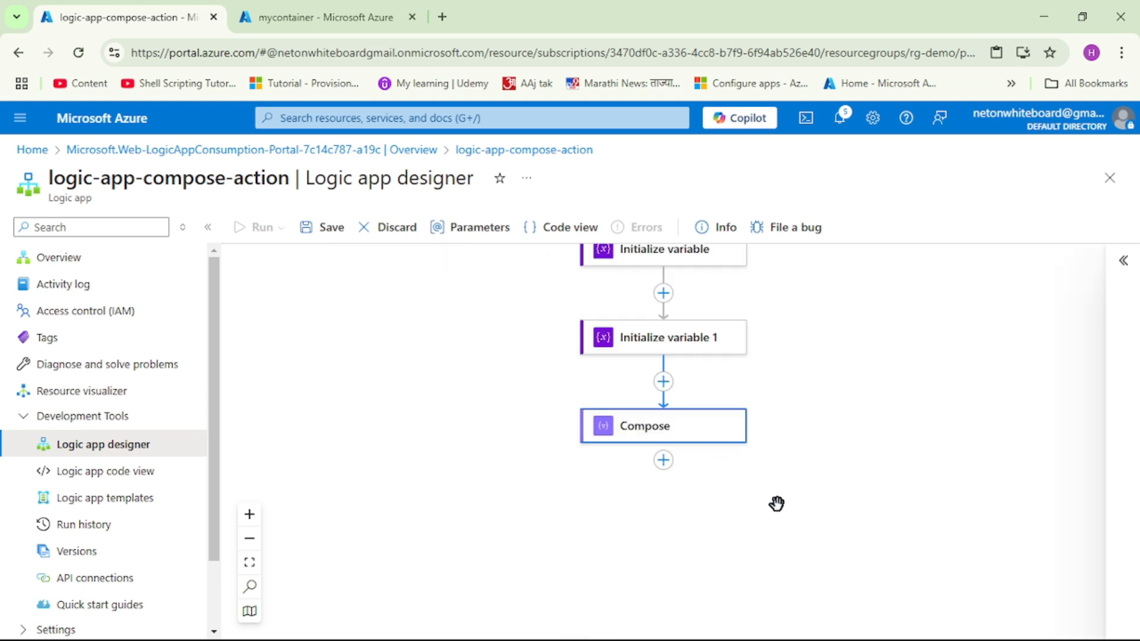
{"action": "mouse_move", "coordinate": [663, 460]}
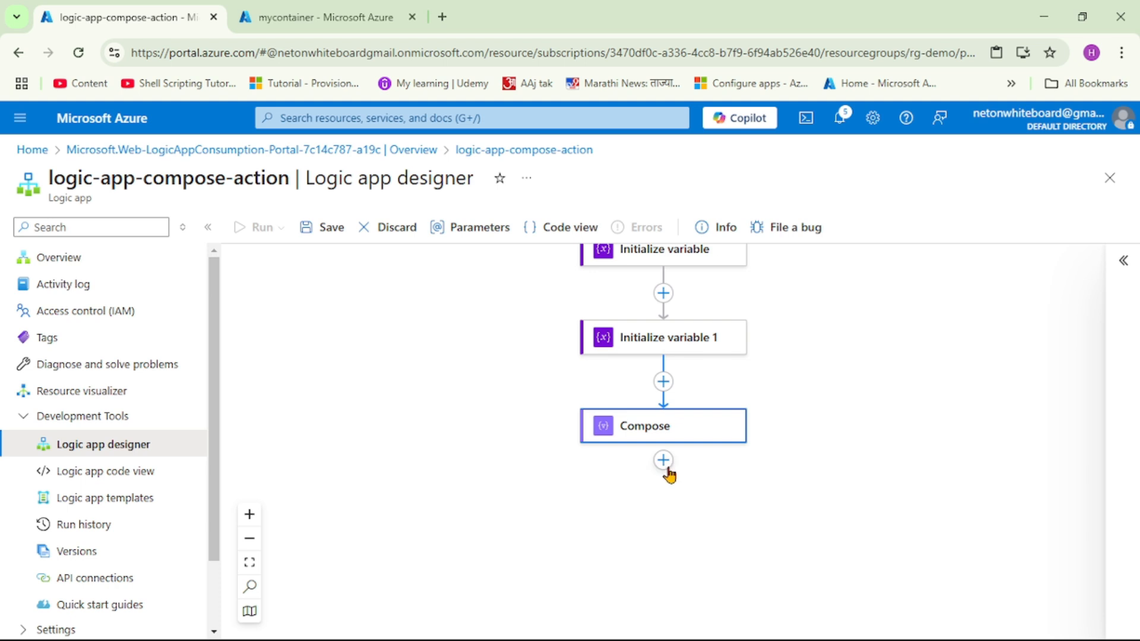
{"action": "mouse_move", "coordinate": [662, 460]}
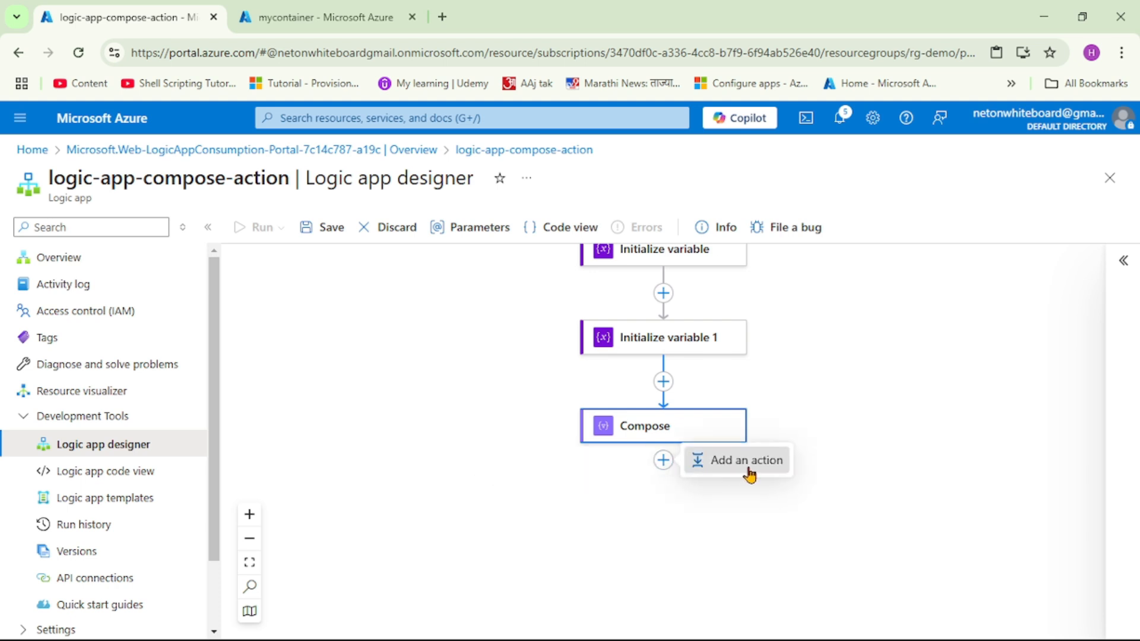
{"action": "left_click", "coordinate": [744, 460]}
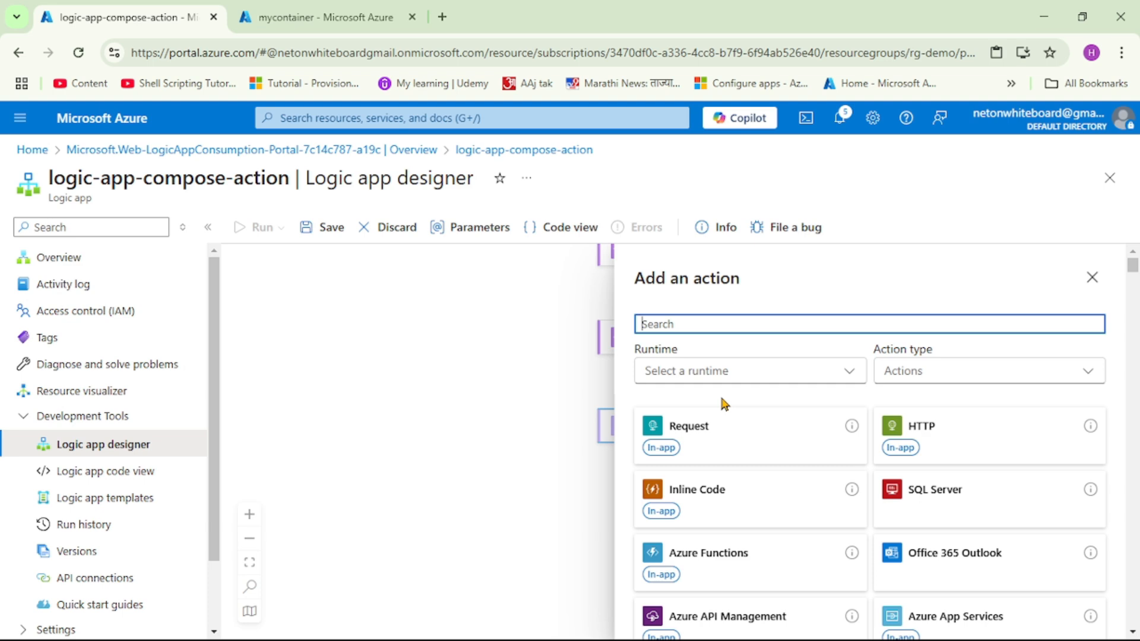
{"action": "type", "text": "blob"}
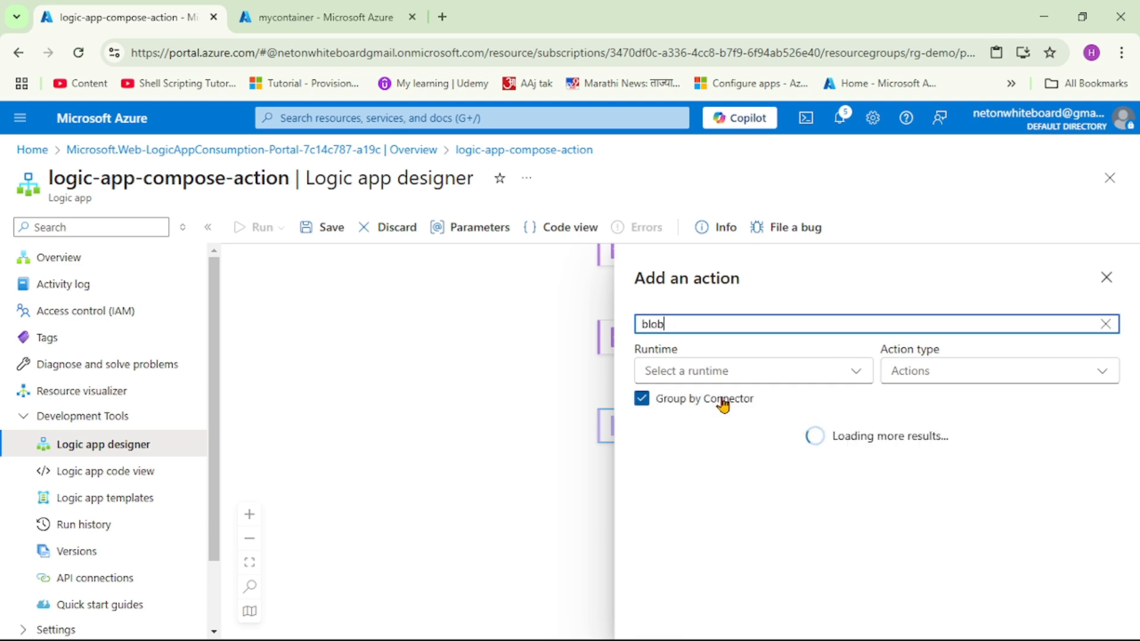
{"action": "left_click", "coordinate": [1105, 277]}
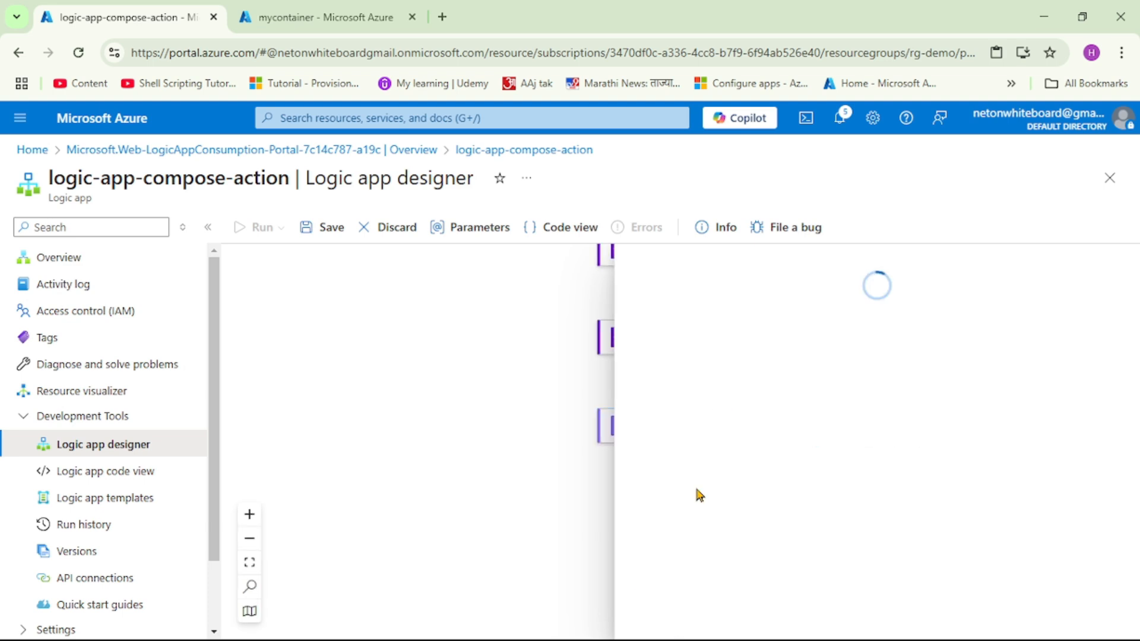
{"action": "mouse_move", "coordinate": [860, 447]}
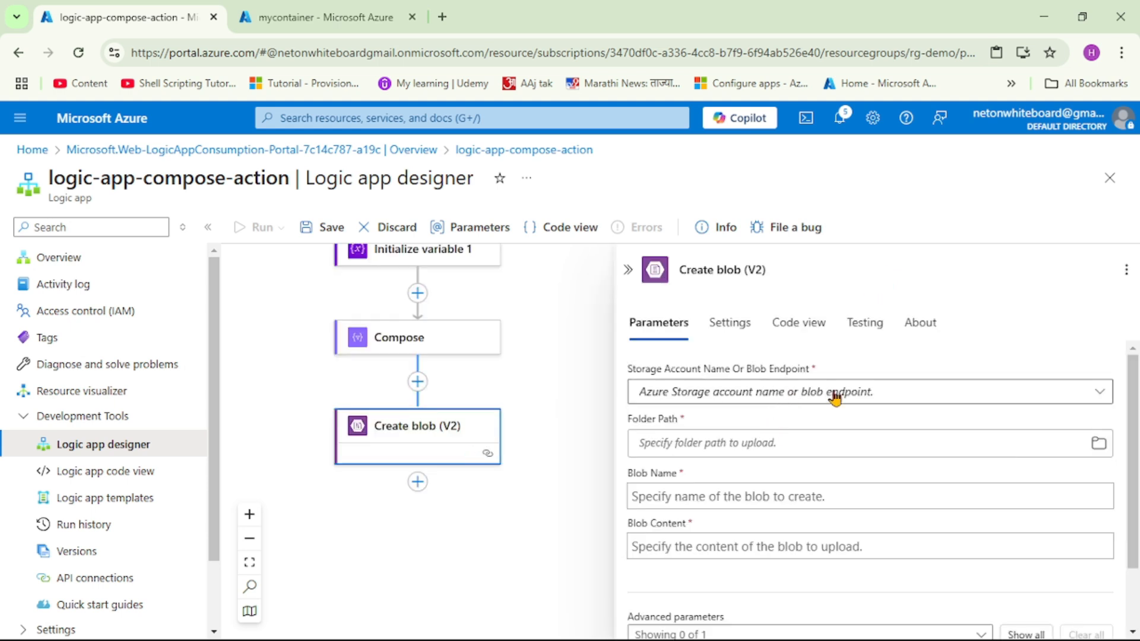
Use the ourfirststoraegacc connection and set the folder path to /mycontainer
{"action": "type", "text": "Use connection settings(ourfirststoraegacc)"}
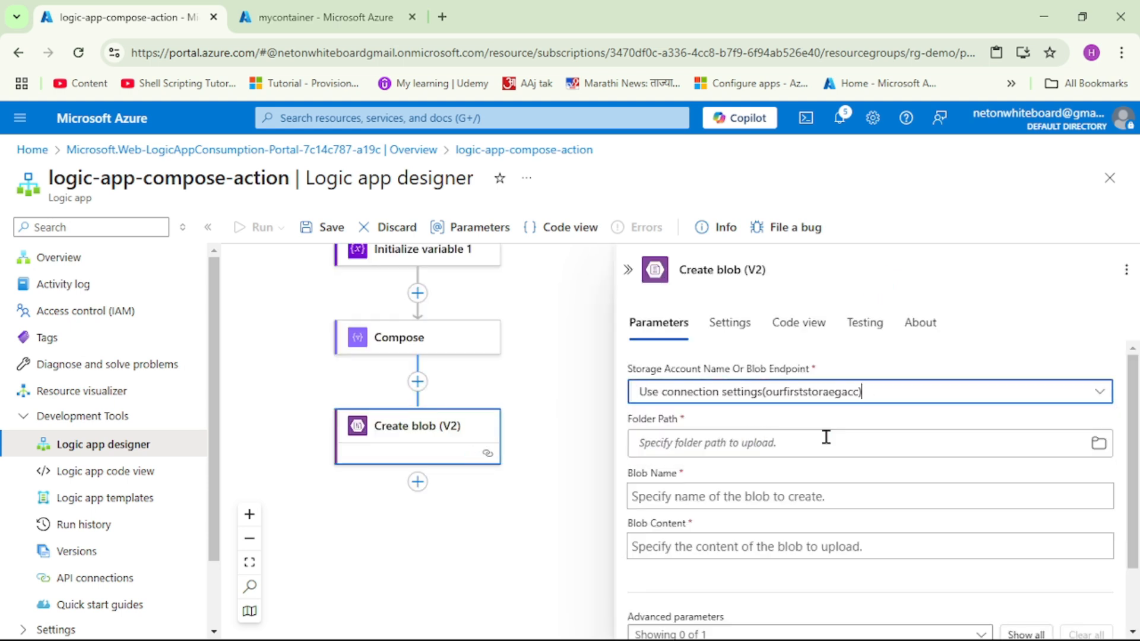
{"action": "left_click", "coordinate": [1098, 443]}
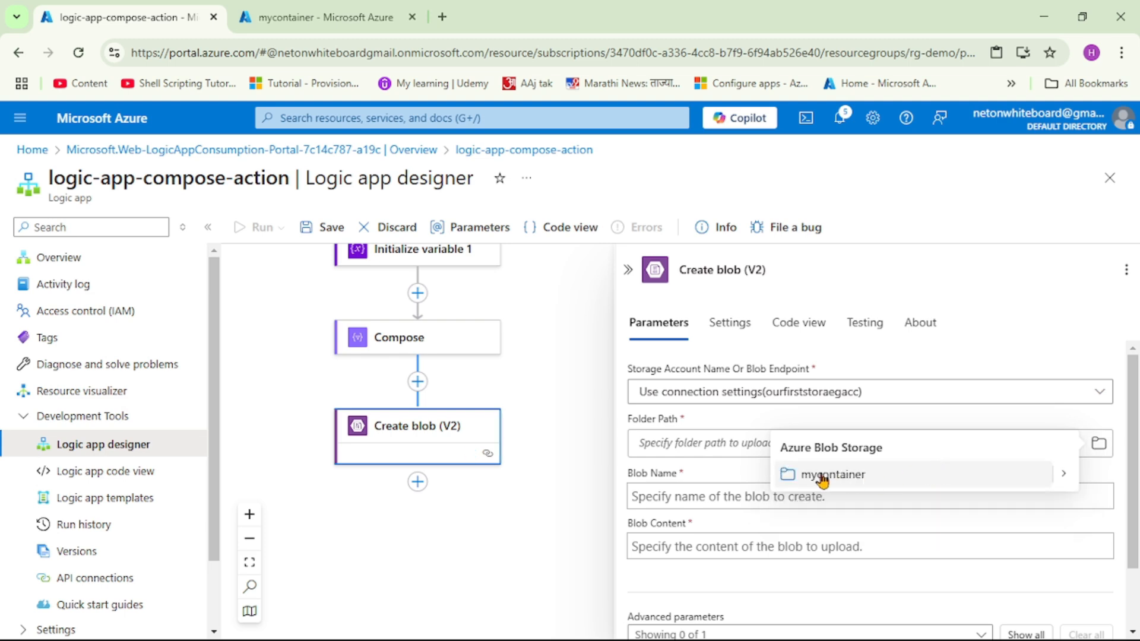
{"action": "left_click", "coordinate": [831, 473]}
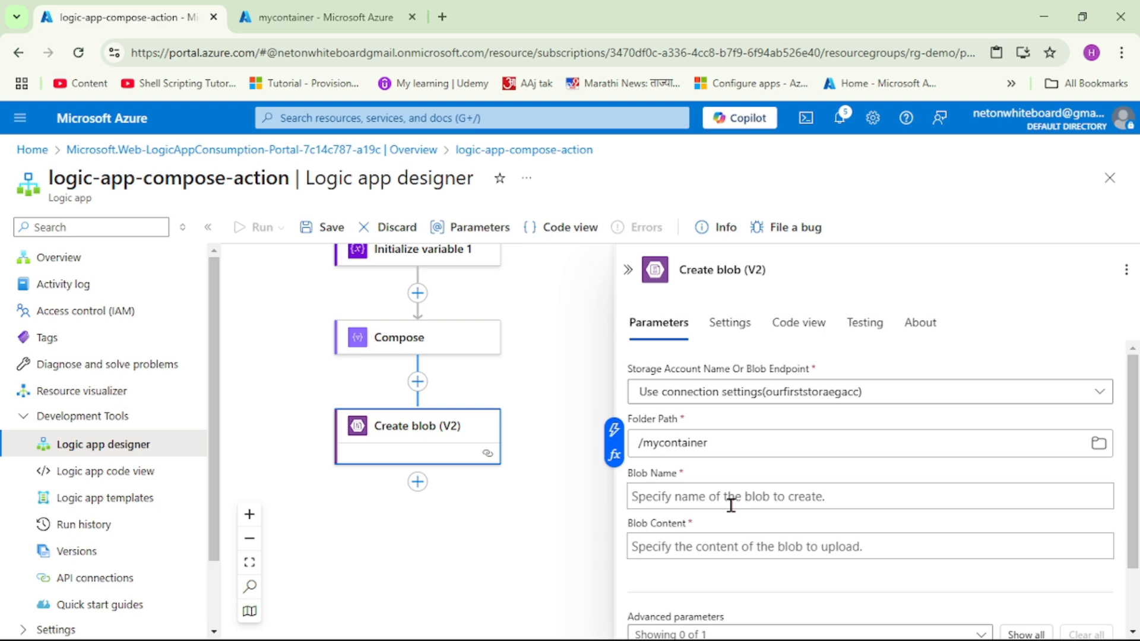
Name the blob jsonobject and use the Compose Outputs as its content
{"action": "type", "text": "jsonobject"}
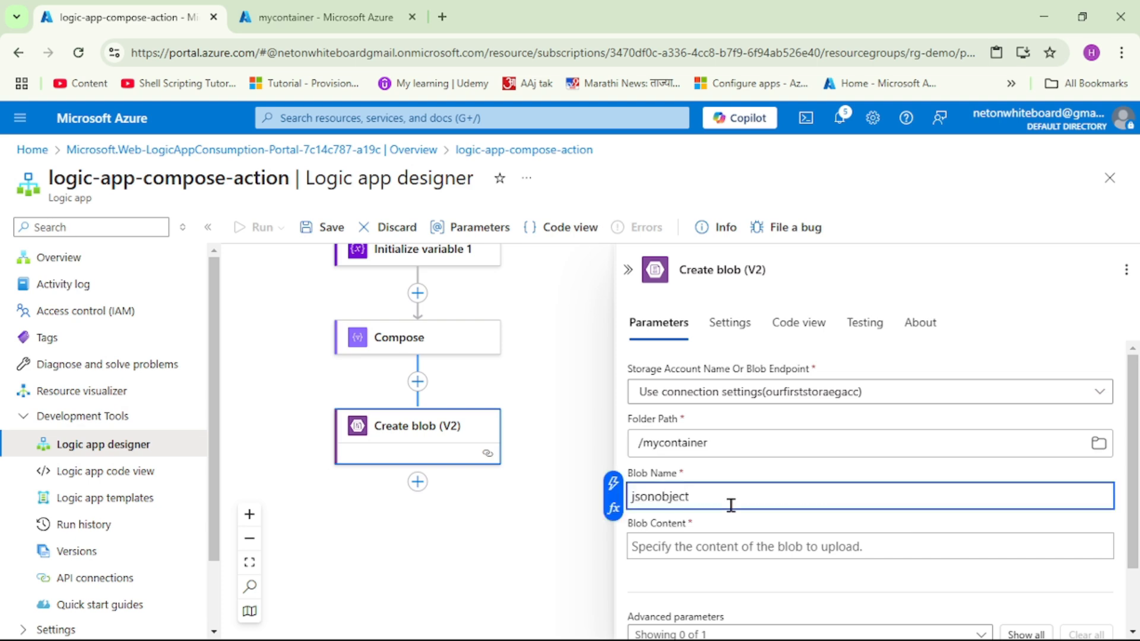
{"action": "scroll", "scroll_direction": "down", "scroll_amount": 3}
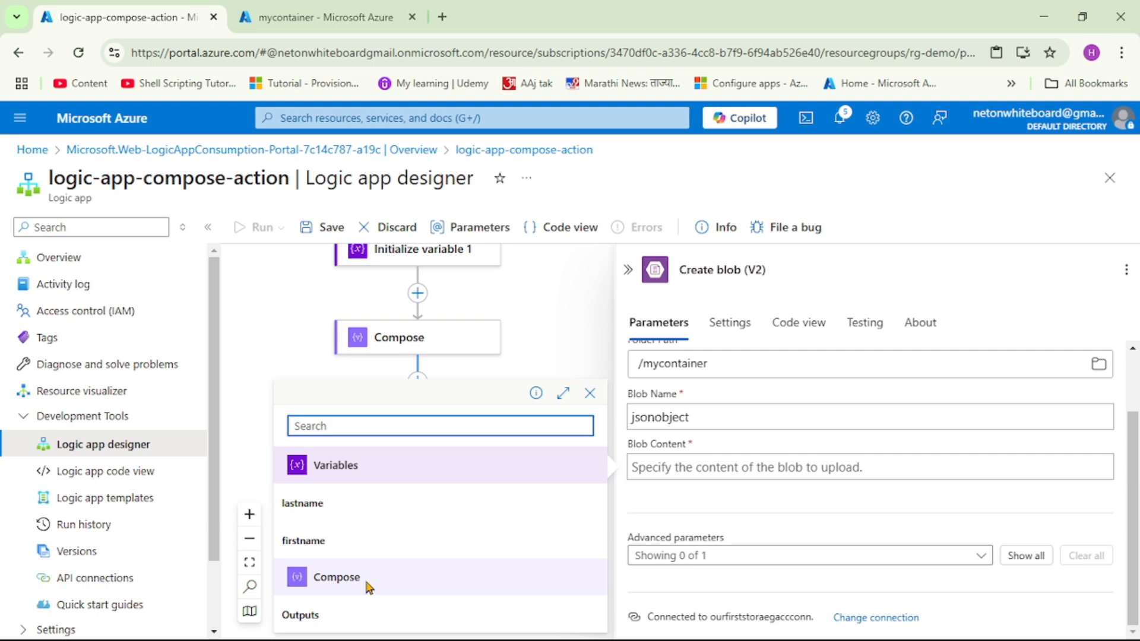
{"action": "mouse_move", "coordinate": [321, 621]}
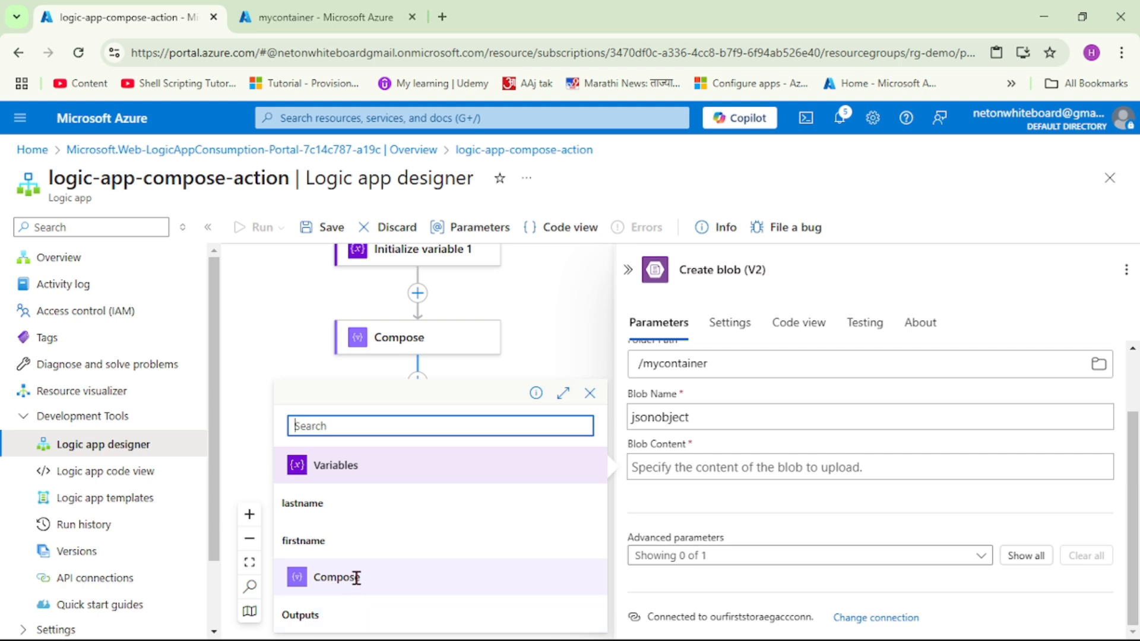
{"action": "mouse_move", "coordinate": [318, 619]}
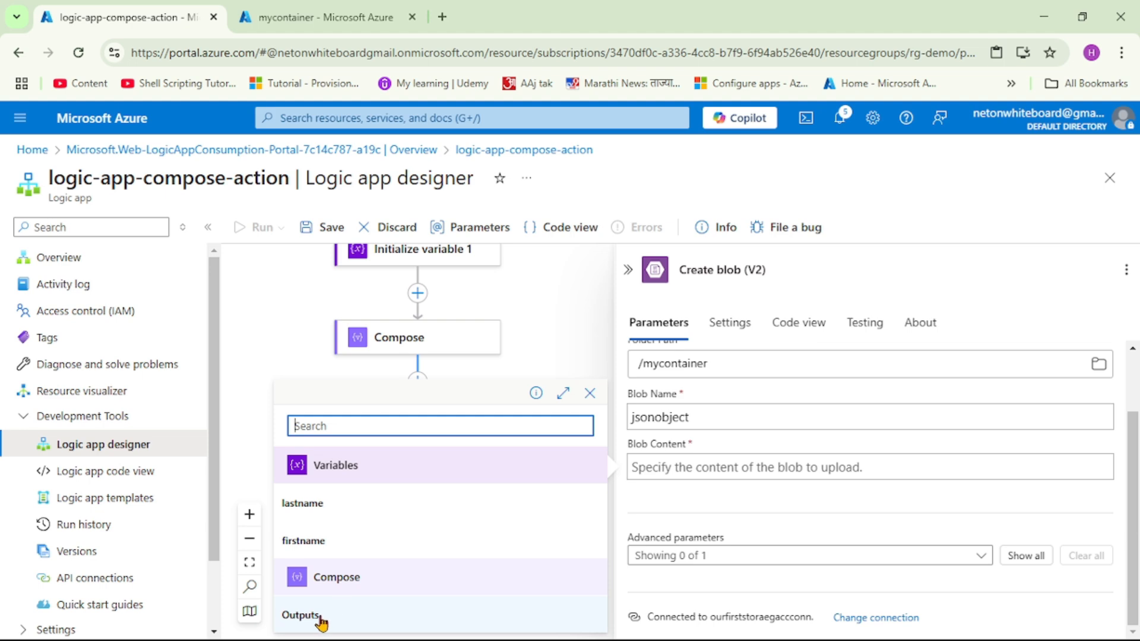
{"action": "left_click", "coordinate": [301, 614]}
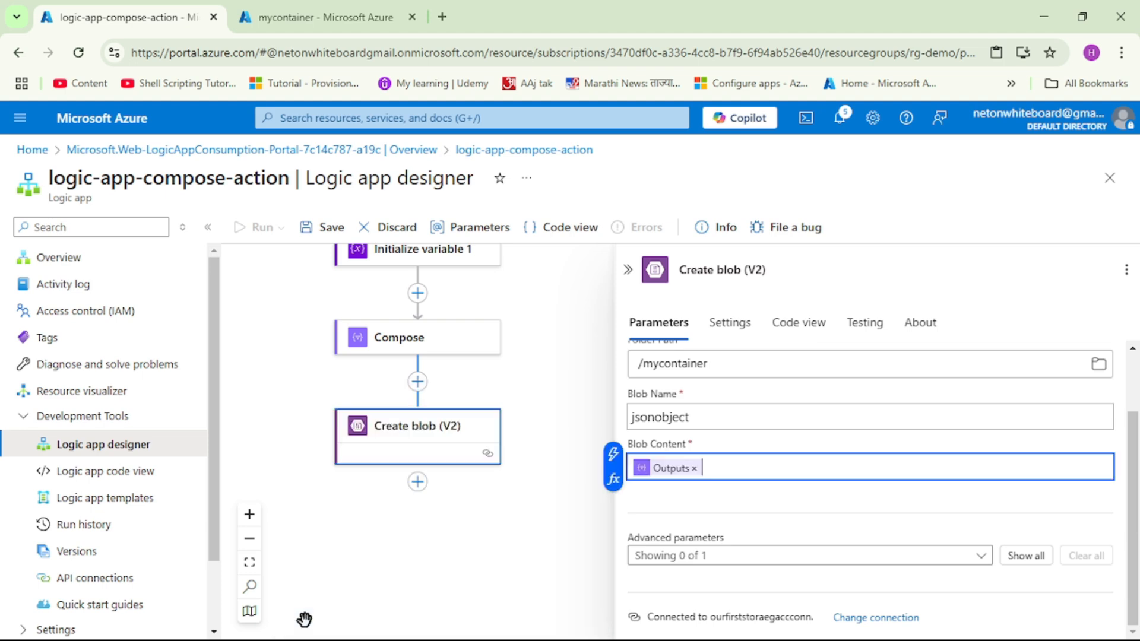
{"action": "mouse_move", "coordinate": [629, 275]}
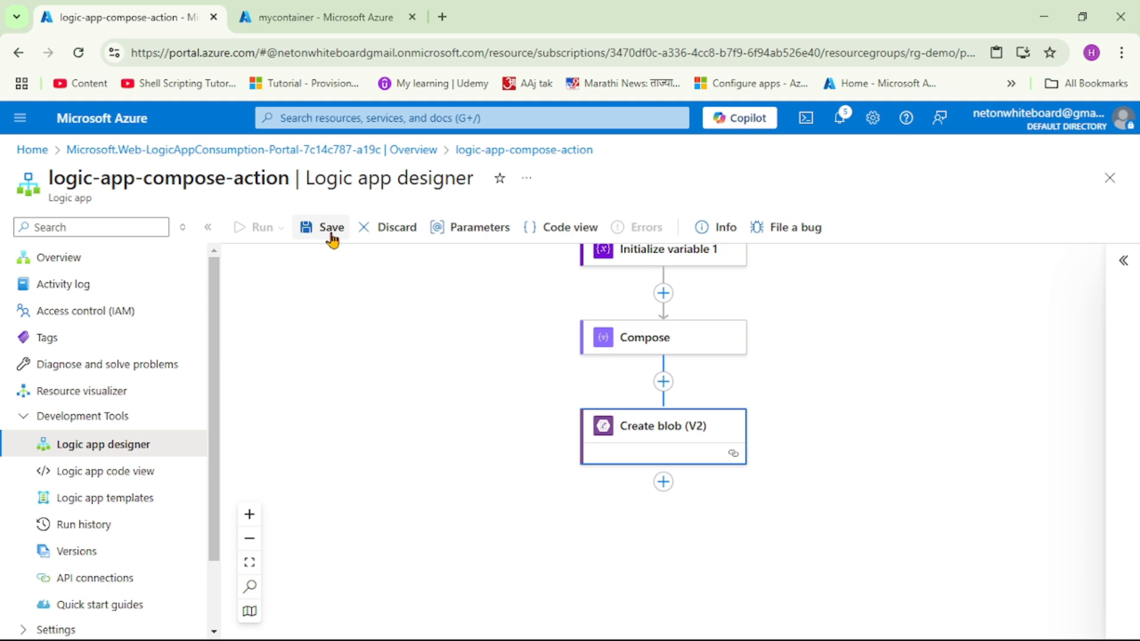
Save the workflow, check the succeeded run in Run history, then switch to the mycontainer page
{"action": "left_click", "coordinate": [331, 227]}
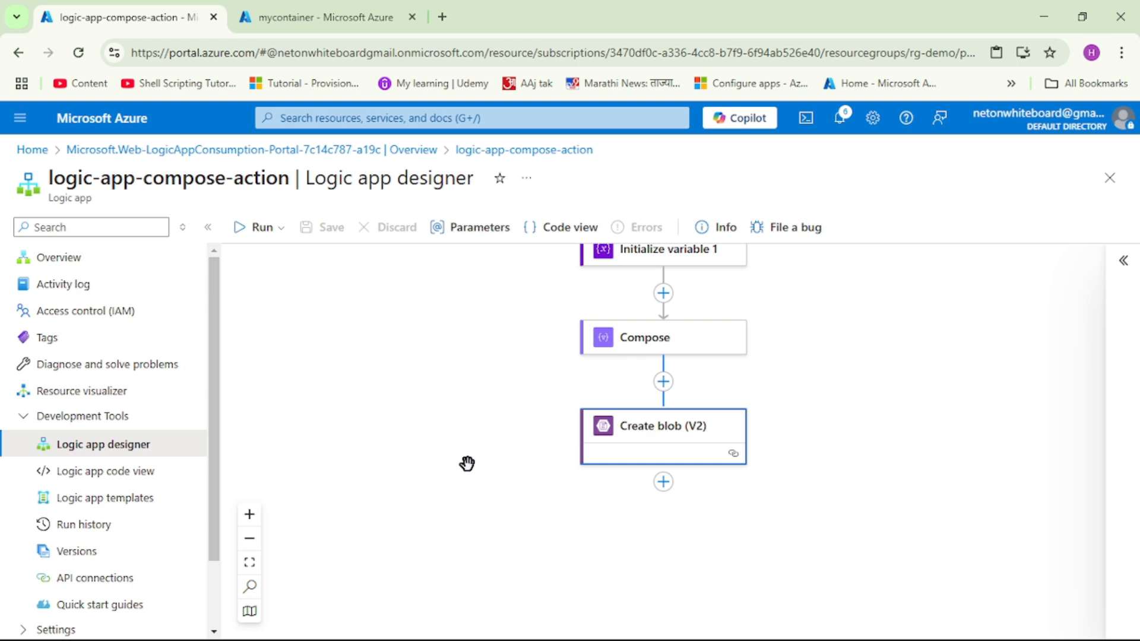
{"action": "scroll", "scroll_direction": "down", "scroll_amount": 3}
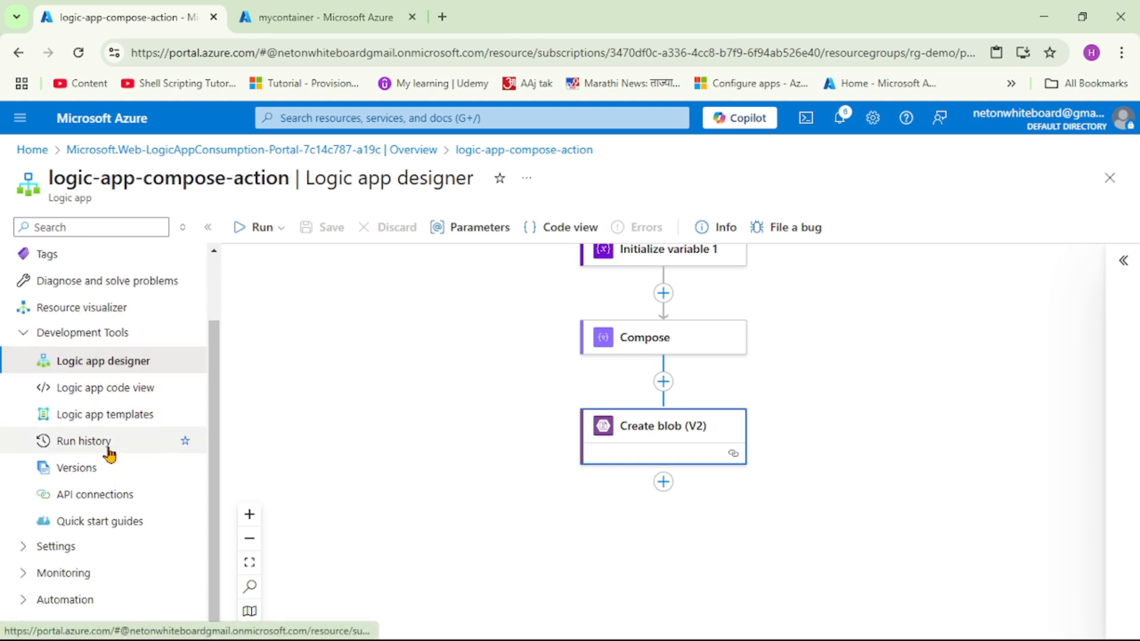
{"action": "left_click", "coordinate": [84, 440]}
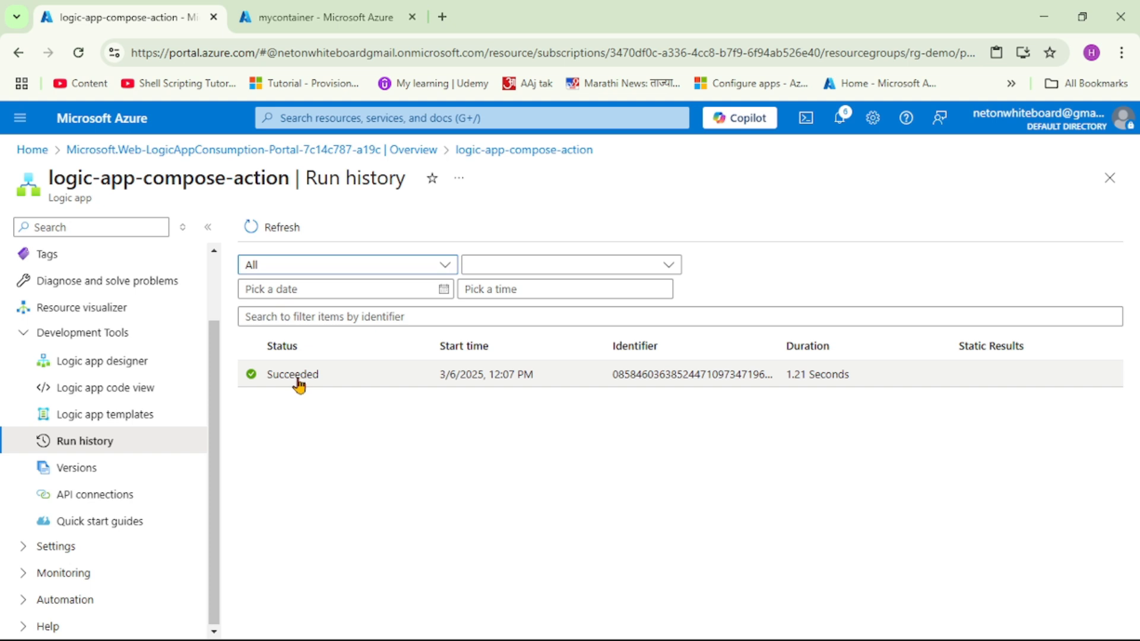
{"action": "mouse_move", "coordinate": [340, 259]}
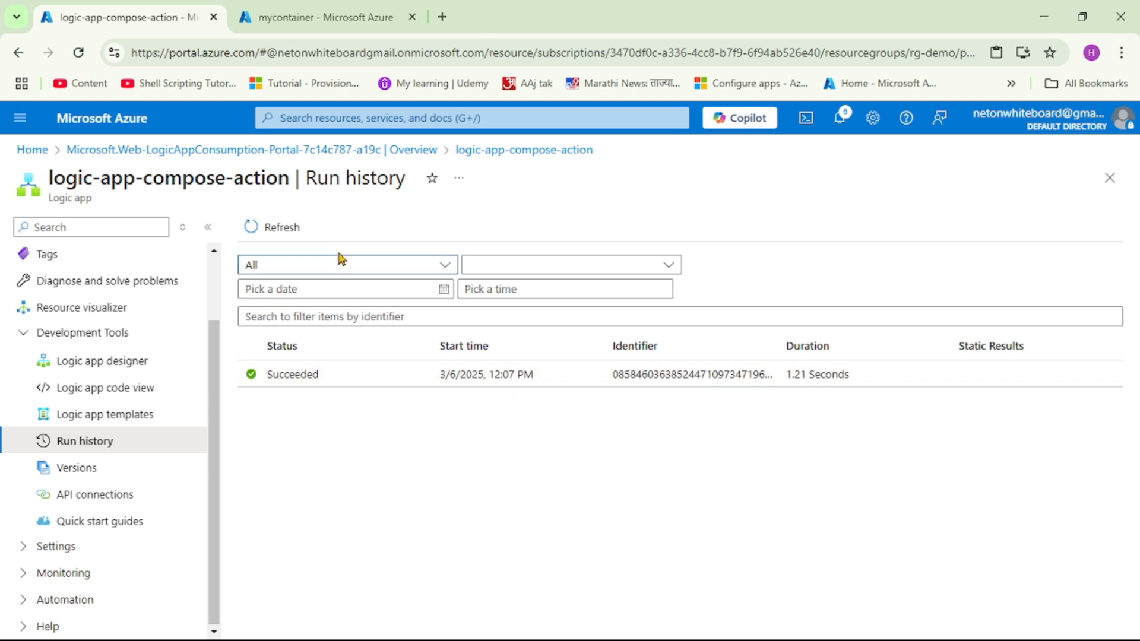
{"action": "left_click", "coordinate": [323, 17]}
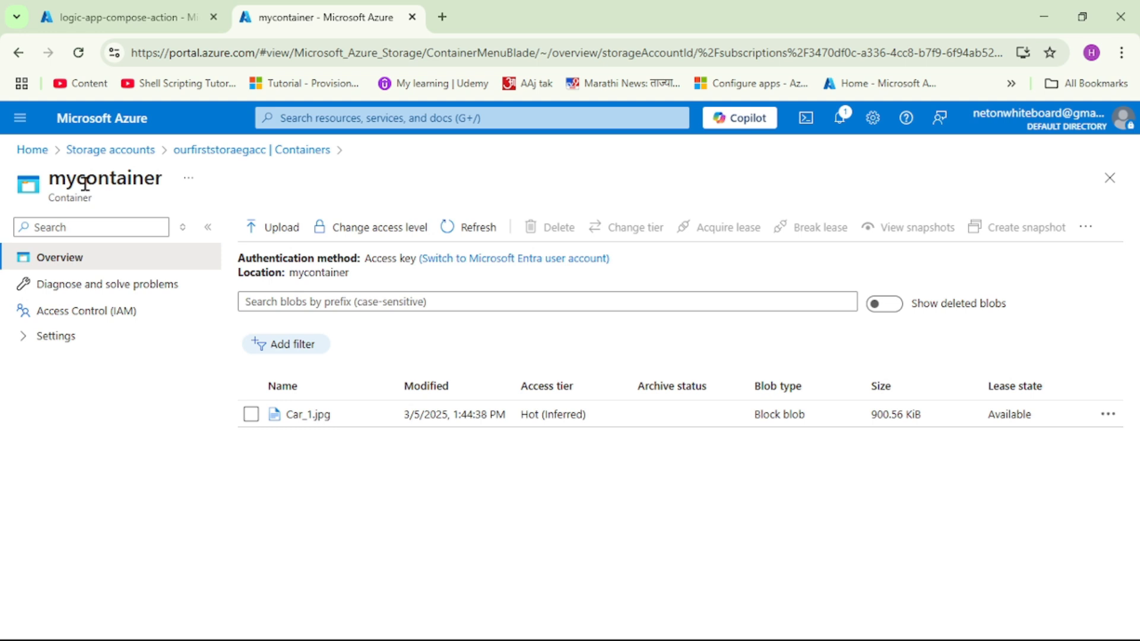
{"action": "mouse_move", "coordinate": [619, 262]}
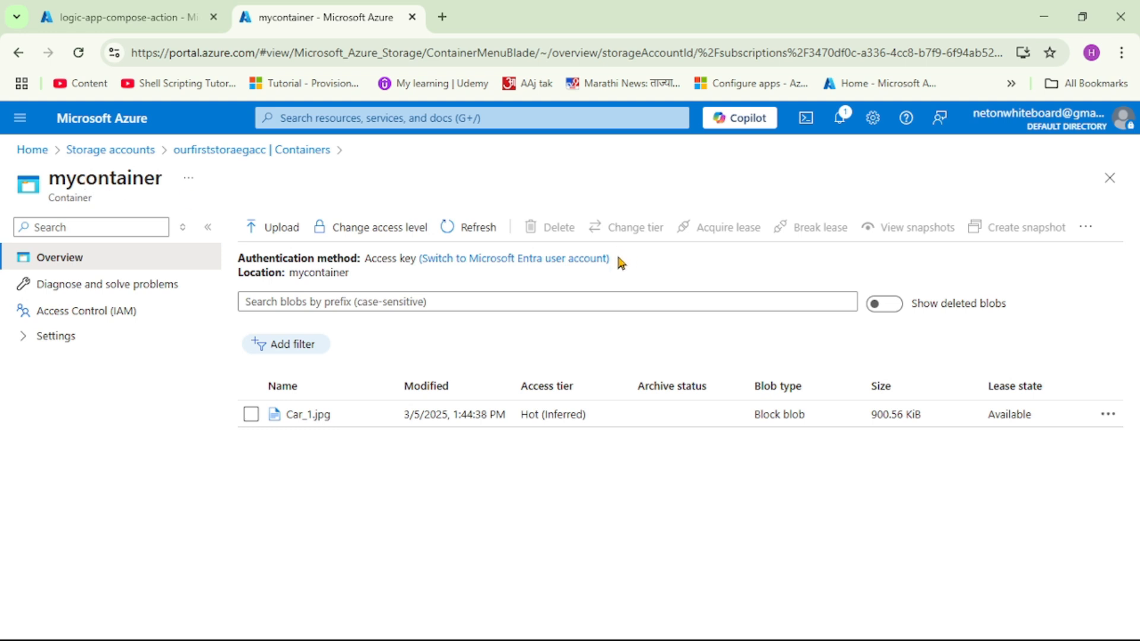
Refresh mycontainer and view the jsonobject blob's firstname/lastname JSON content in Edit
{"action": "left_click", "coordinate": [477, 226]}
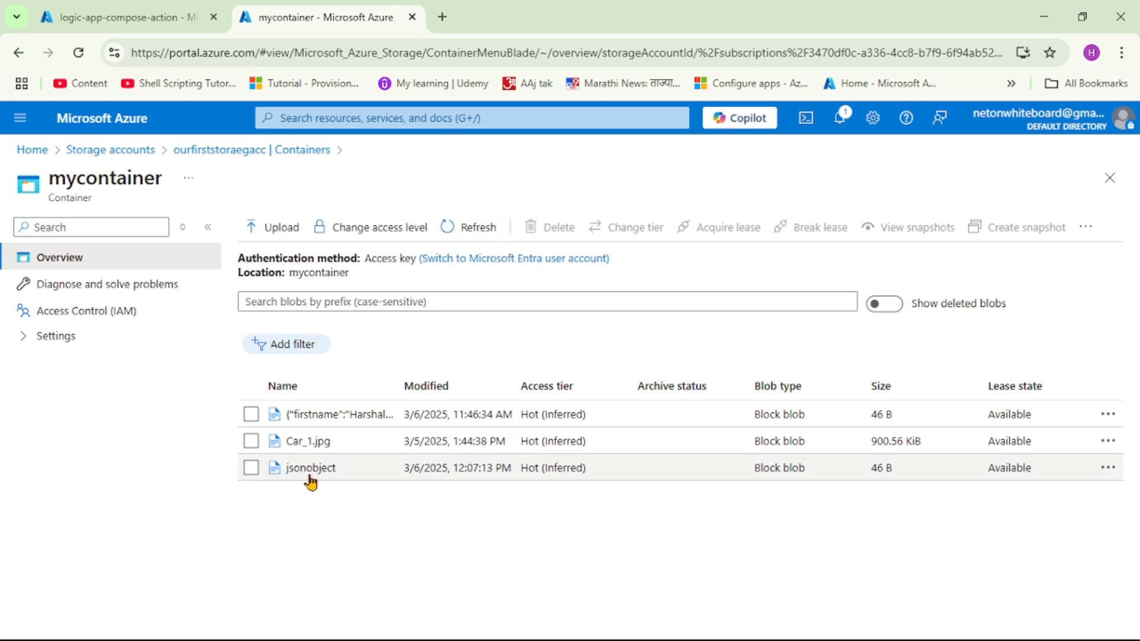
{"action": "mouse_move", "coordinate": [359, 485]}
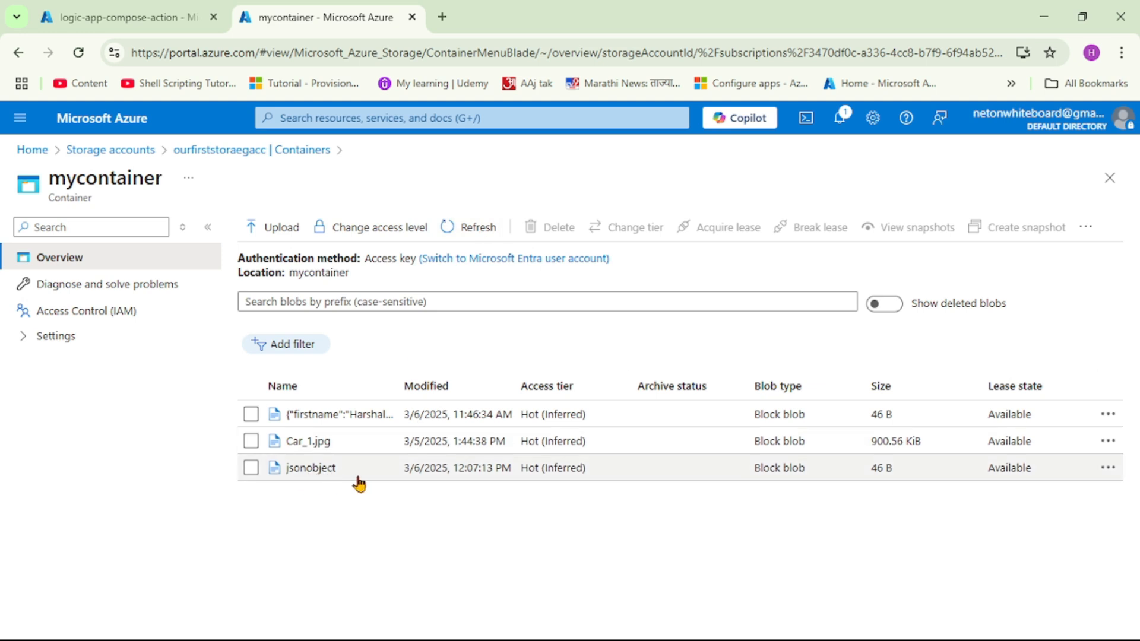
{"action": "left_click", "coordinate": [310, 467]}
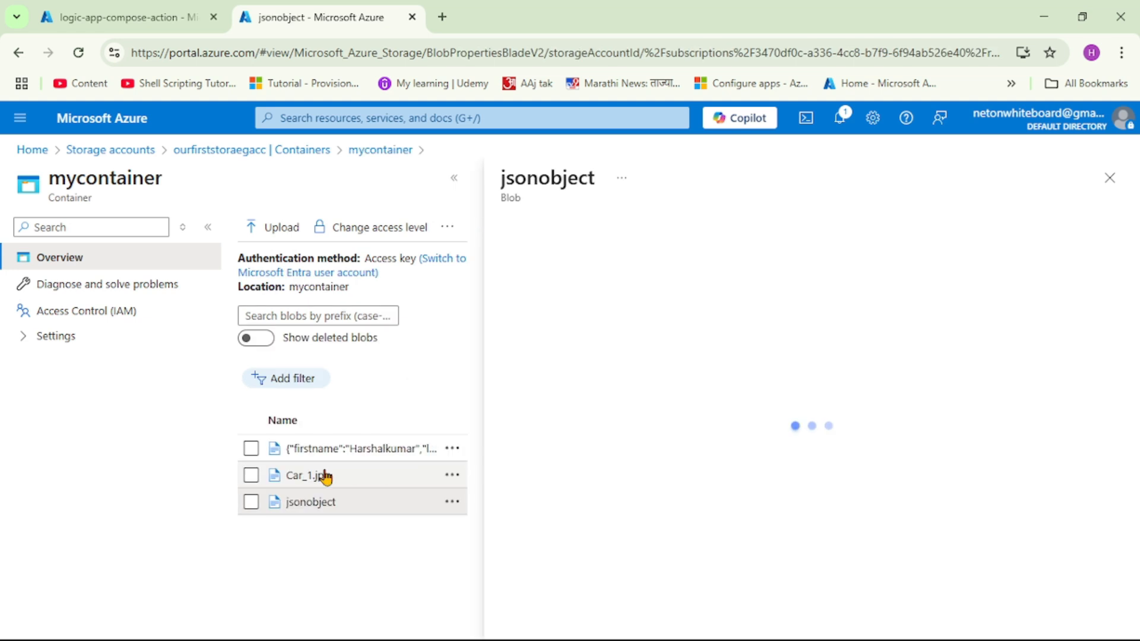
{"action": "mouse_move", "coordinate": [659, 495]}
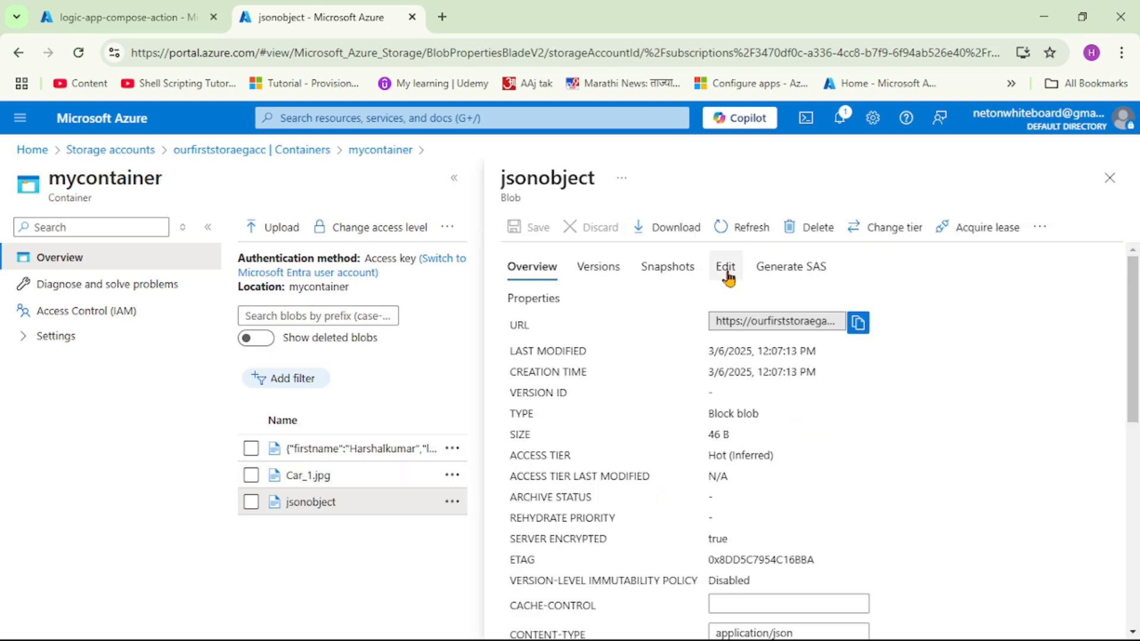
{"action": "left_click", "coordinate": [725, 266]}
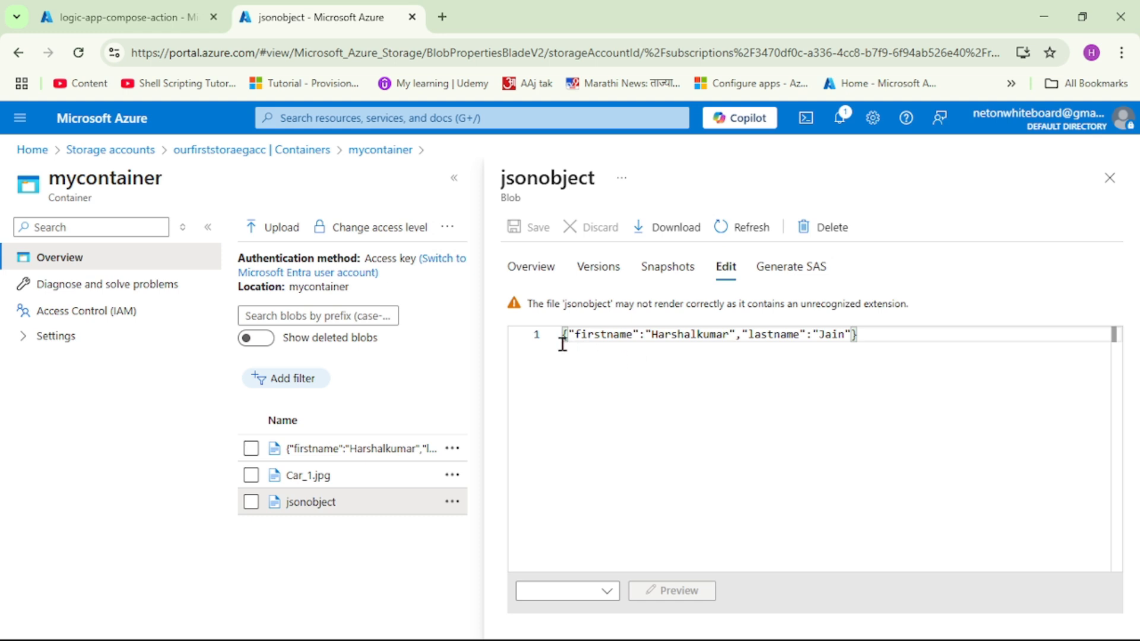
{"action": "mouse_move", "coordinate": [805, 334]}
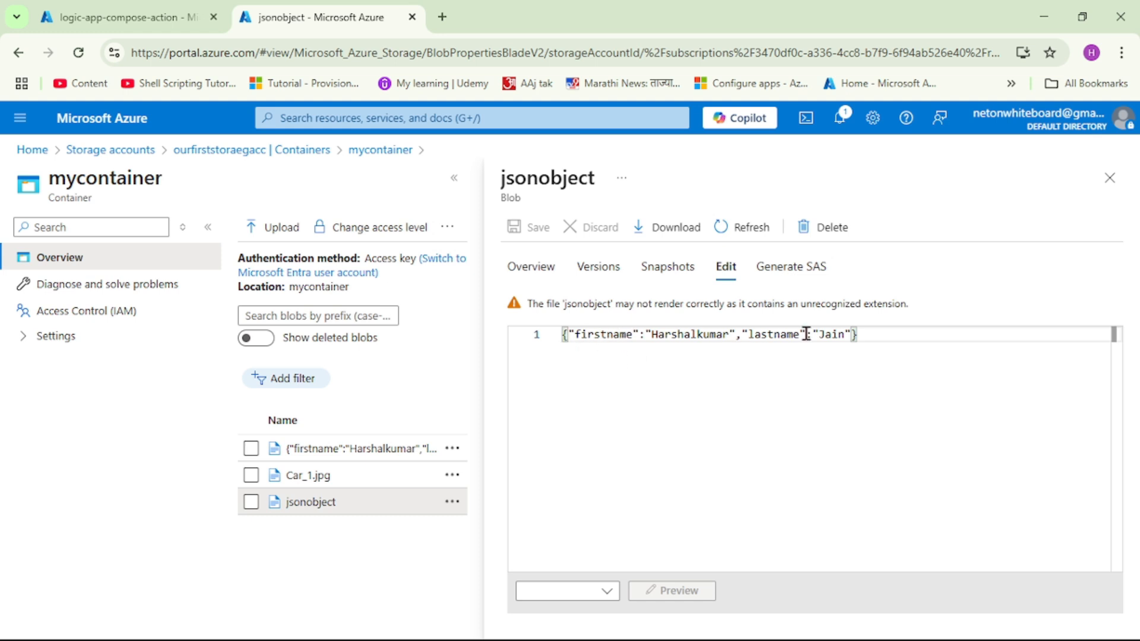